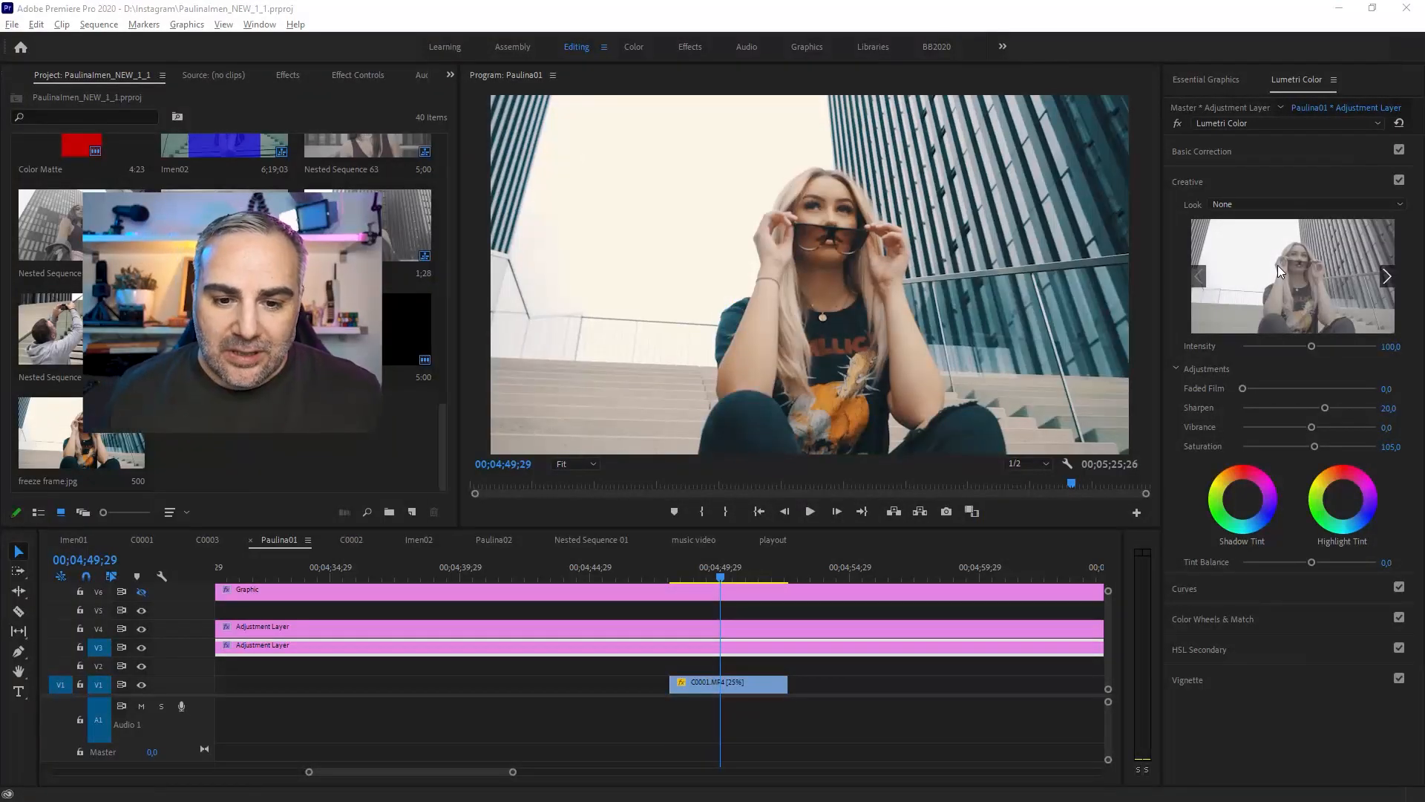
Insert a frame hold segment into the C0001 clip at the chosen playhead frame
{"action": "left_click", "coordinate": [727, 683]}
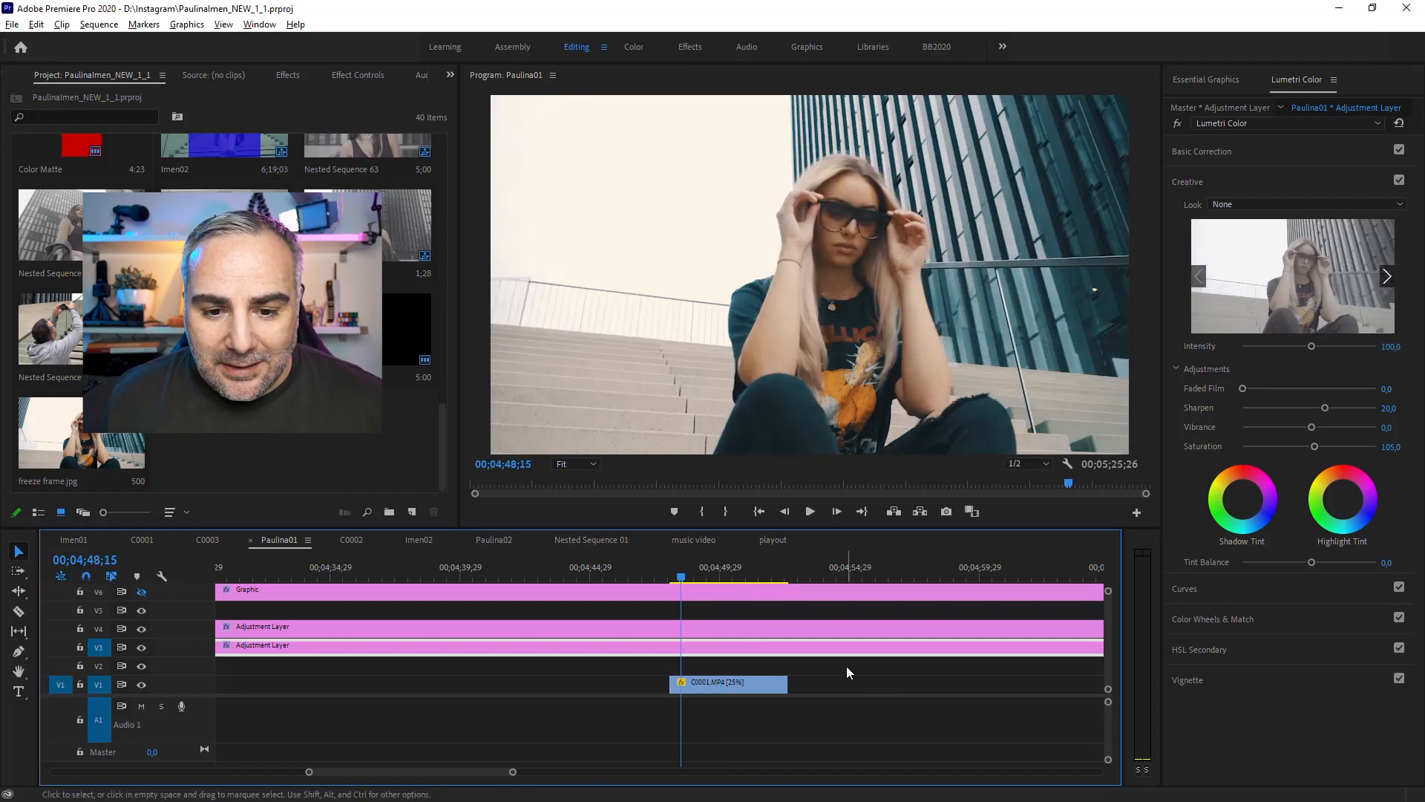
{"action": "left_click", "coordinate": [808, 511]}
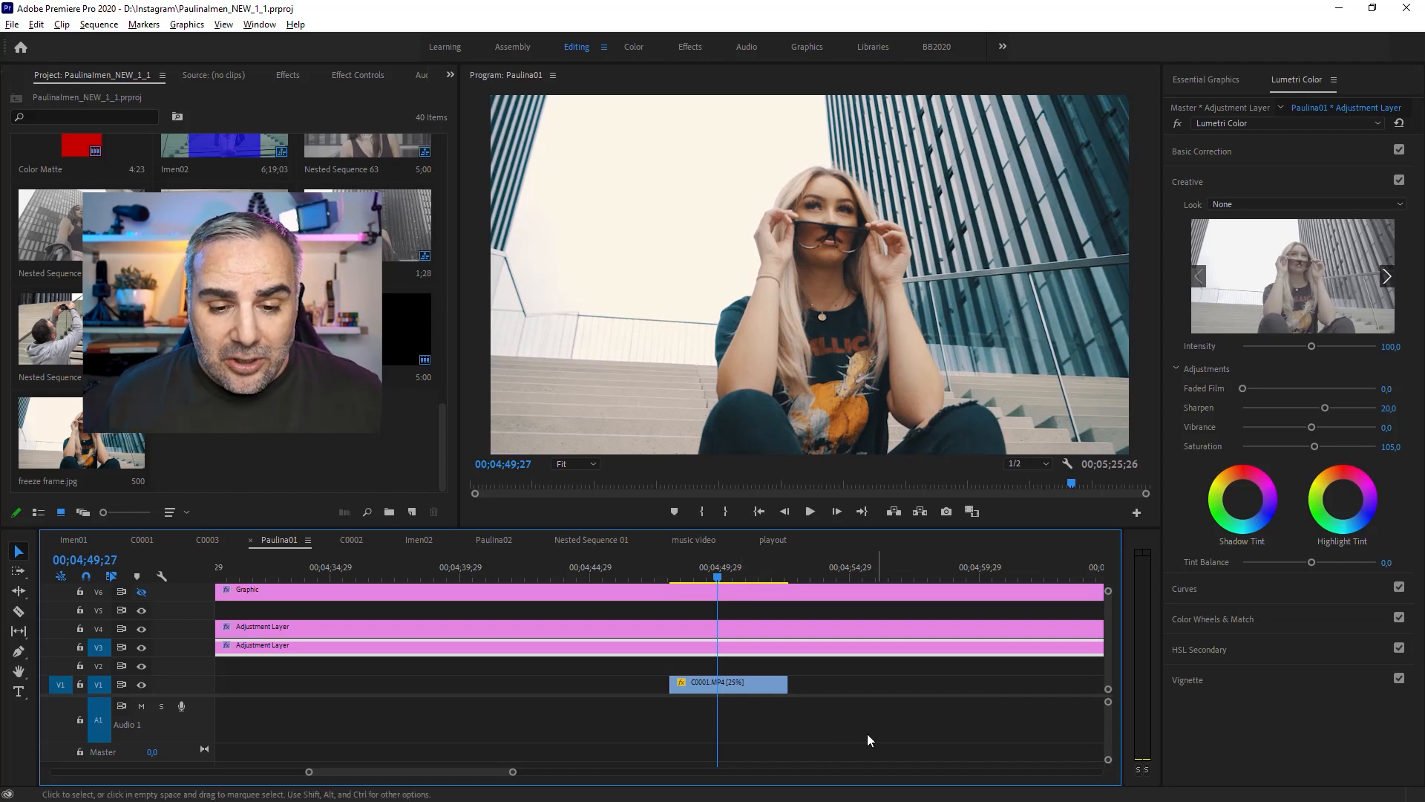
{"action": "right_click", "coordinate": [727, 683]}
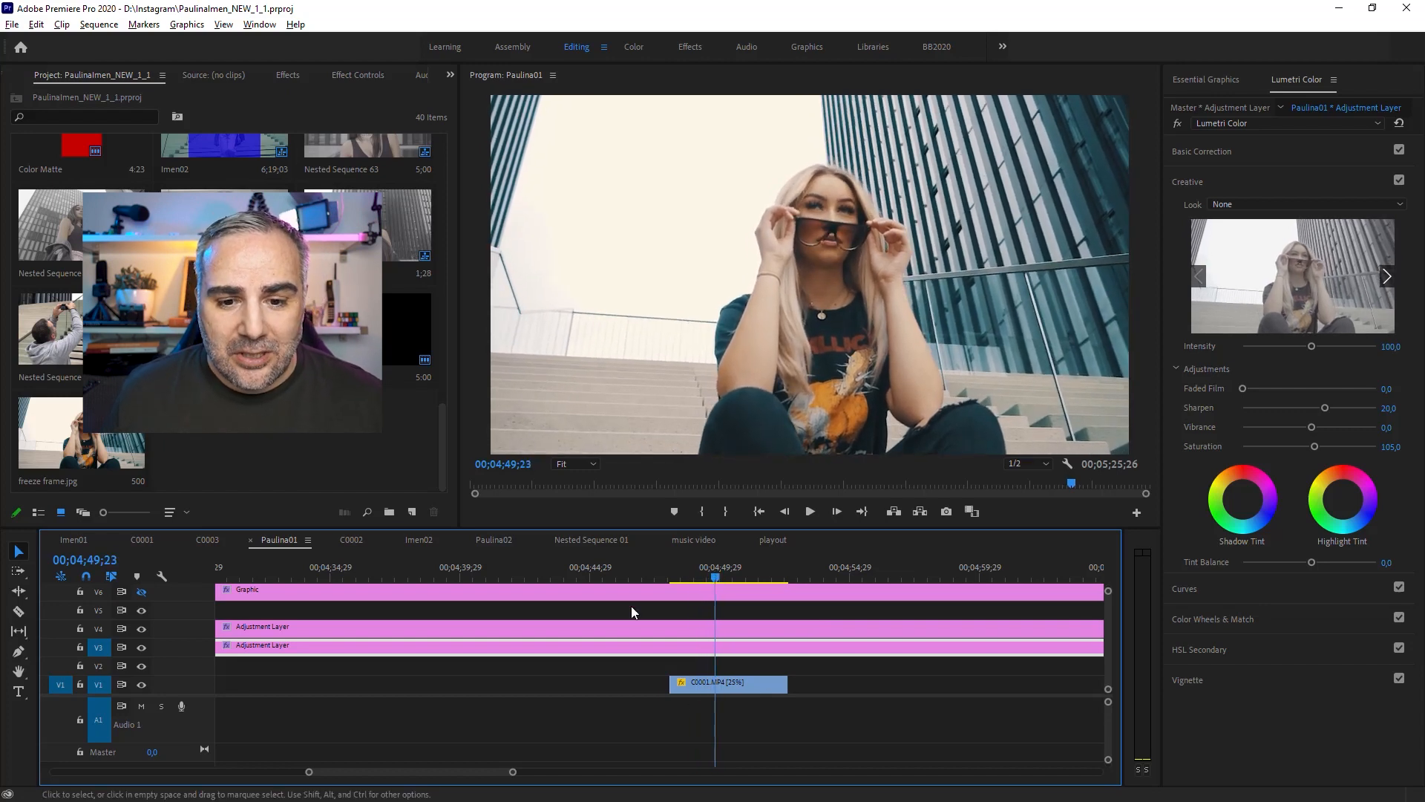
{"action": "left_click", "coordinate": [728, 683]}
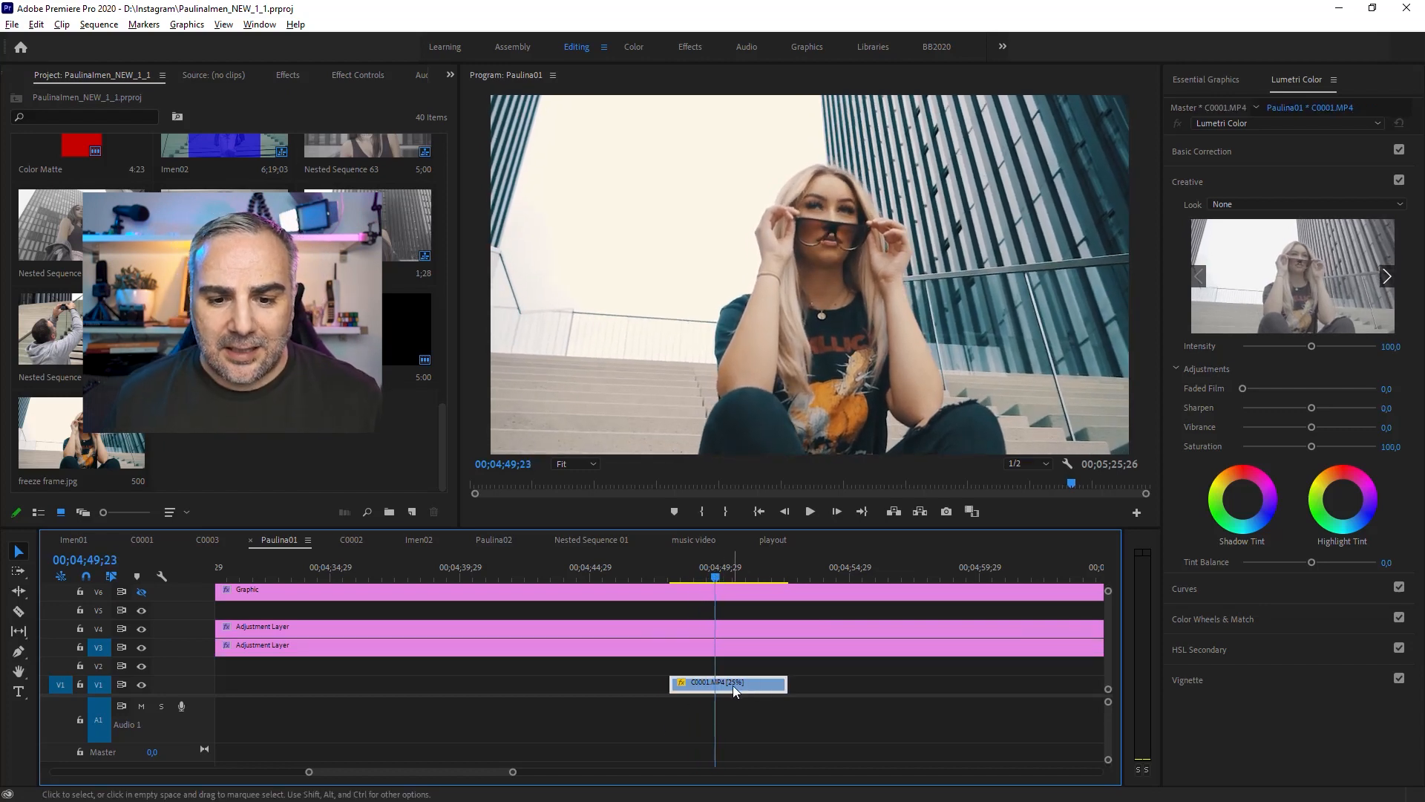
{"action": "right_click", "coordinate": [728, 683]}
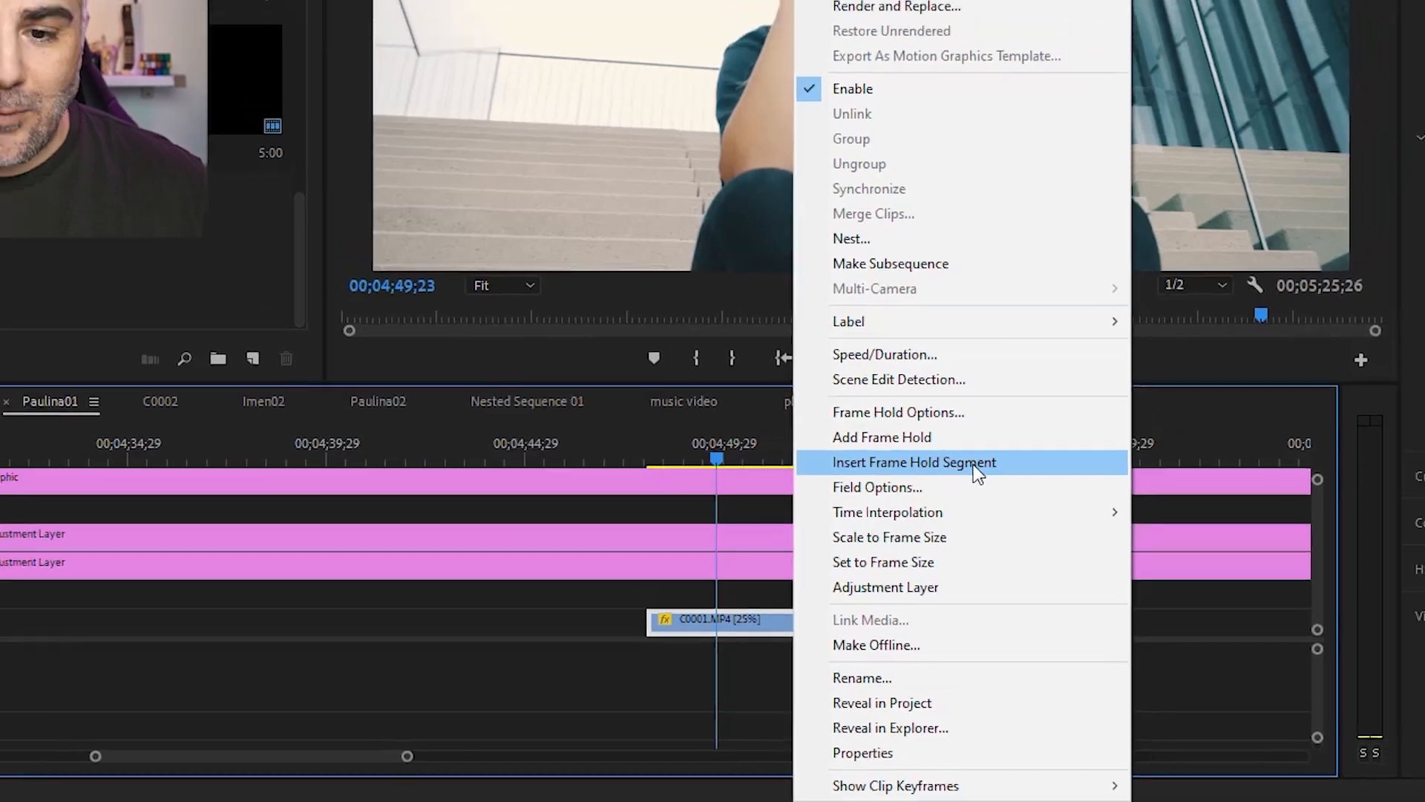
{"action": "left_click", "coordinate": [913, 462]}
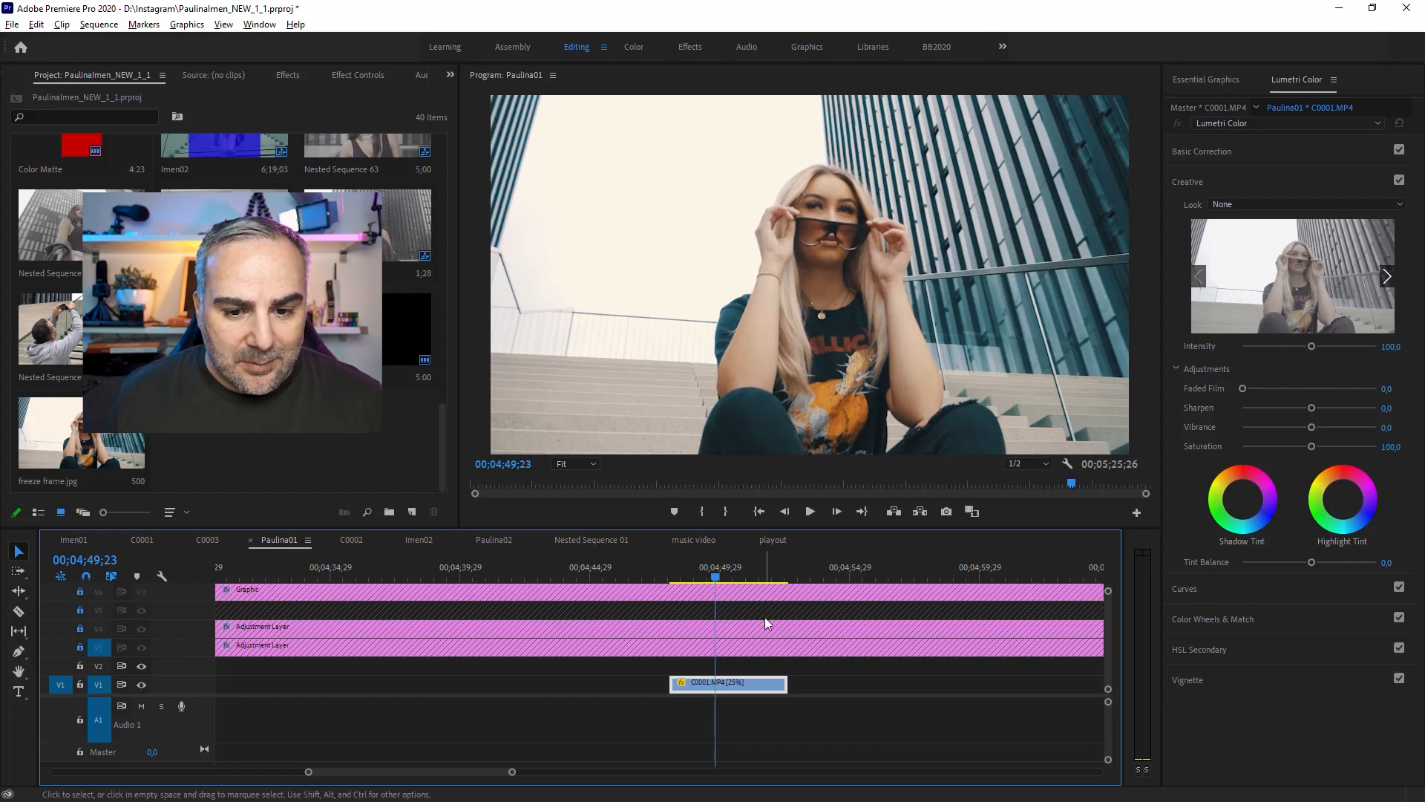
Lengthen the frozen middle segment, pushing later footage along, before undoing to one clip
{"action": "right_click", "coordinate": [727, 683]}
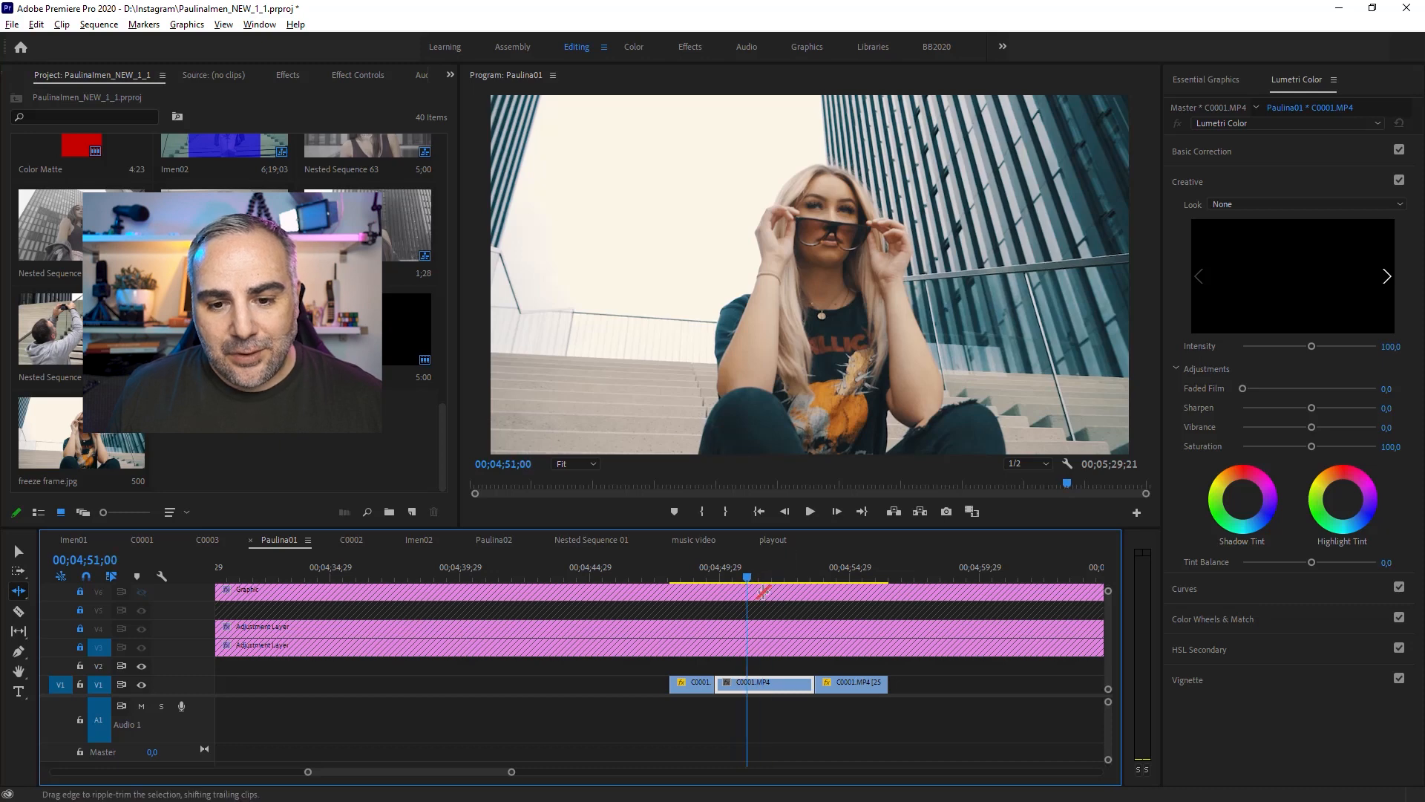
{"action": "left_click", "coordinate": [808, 511]}
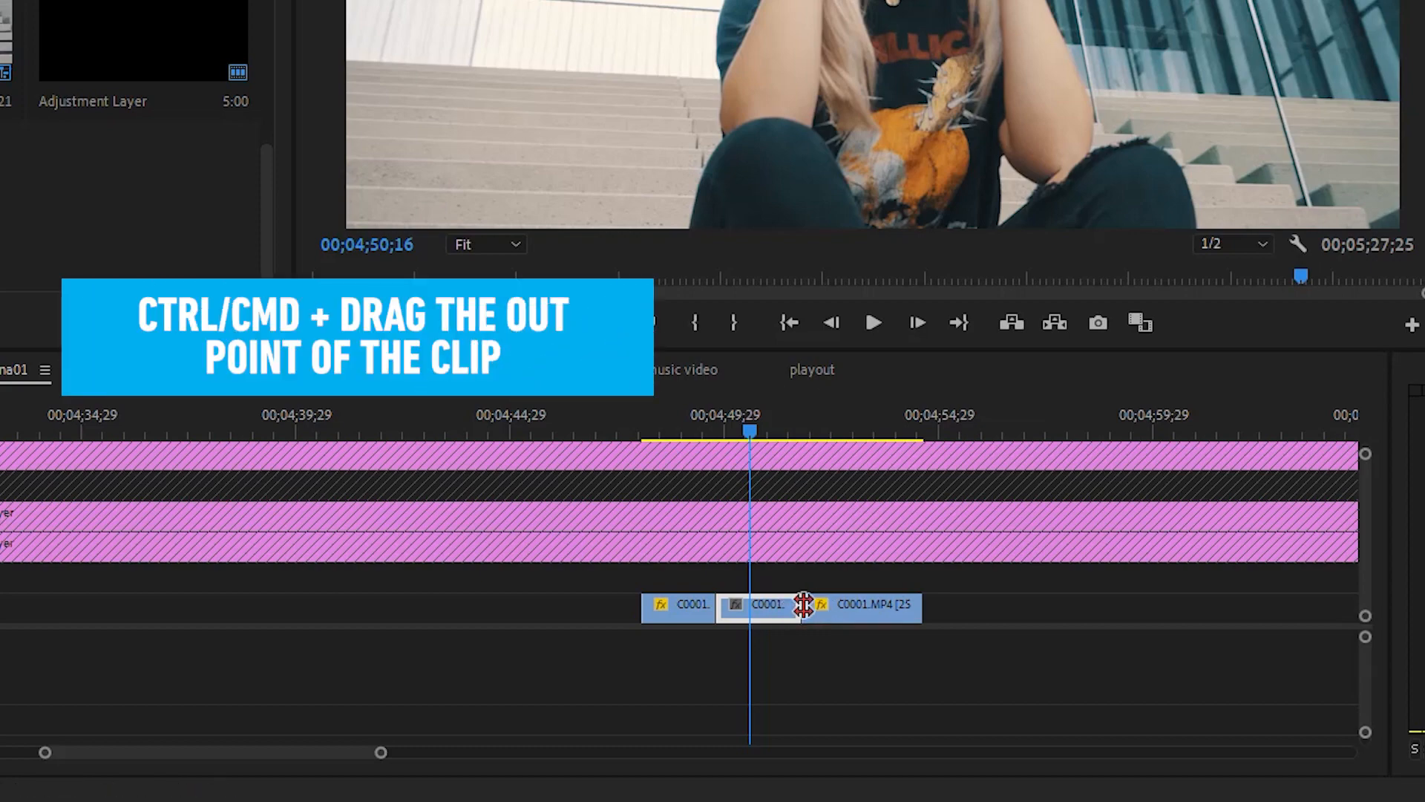
{"action": "left_click_drag", "start_coordinate": [801, 607], "coordinate": [886, 608]}
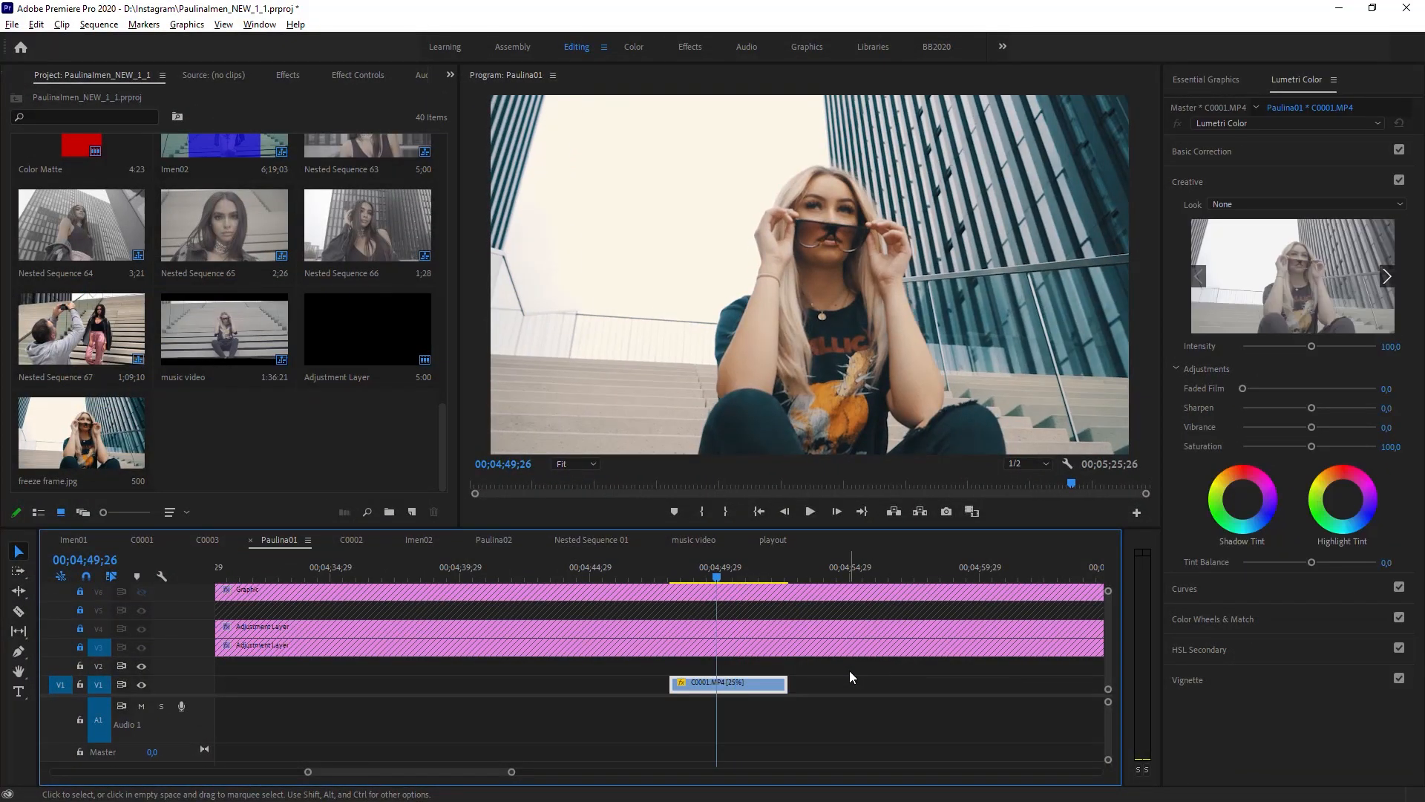
In Frame Hold Options, hold C0001 on the Playhead frame and confirm
{"action": "right_click", "coordinate": [727, 683]}
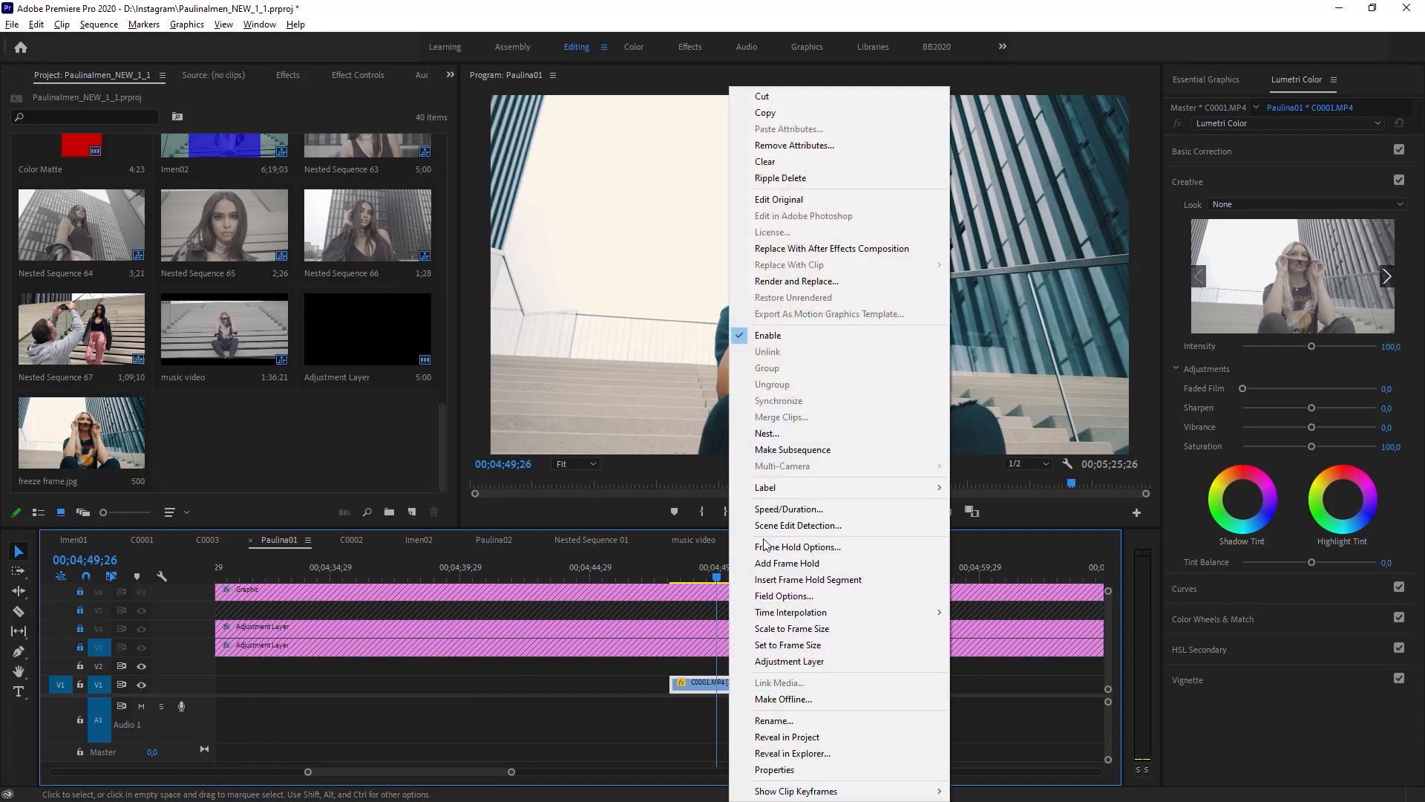
{"action": "left_click", "coordinate": [799, 546]}
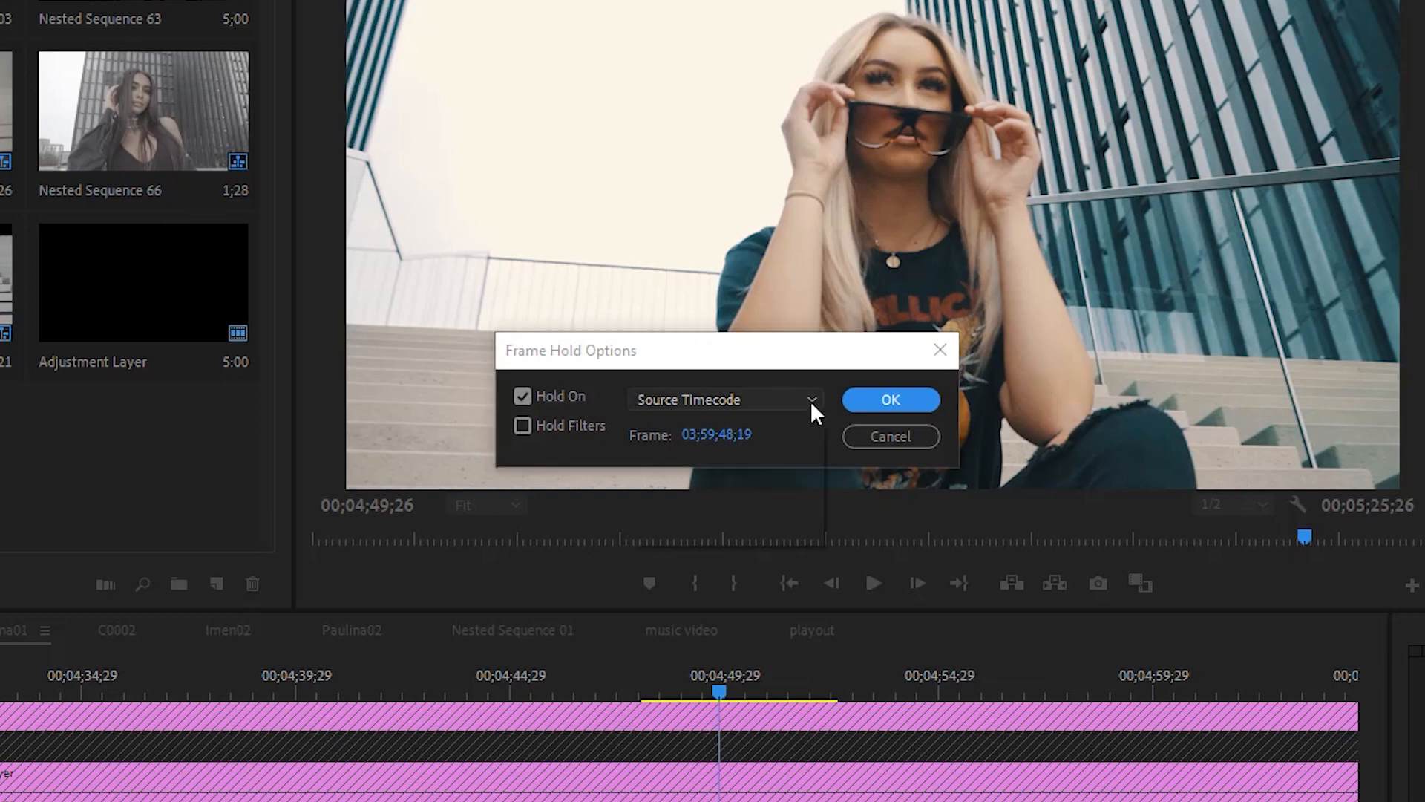
{"action": "left_click", "coordinate": [809, 399]}
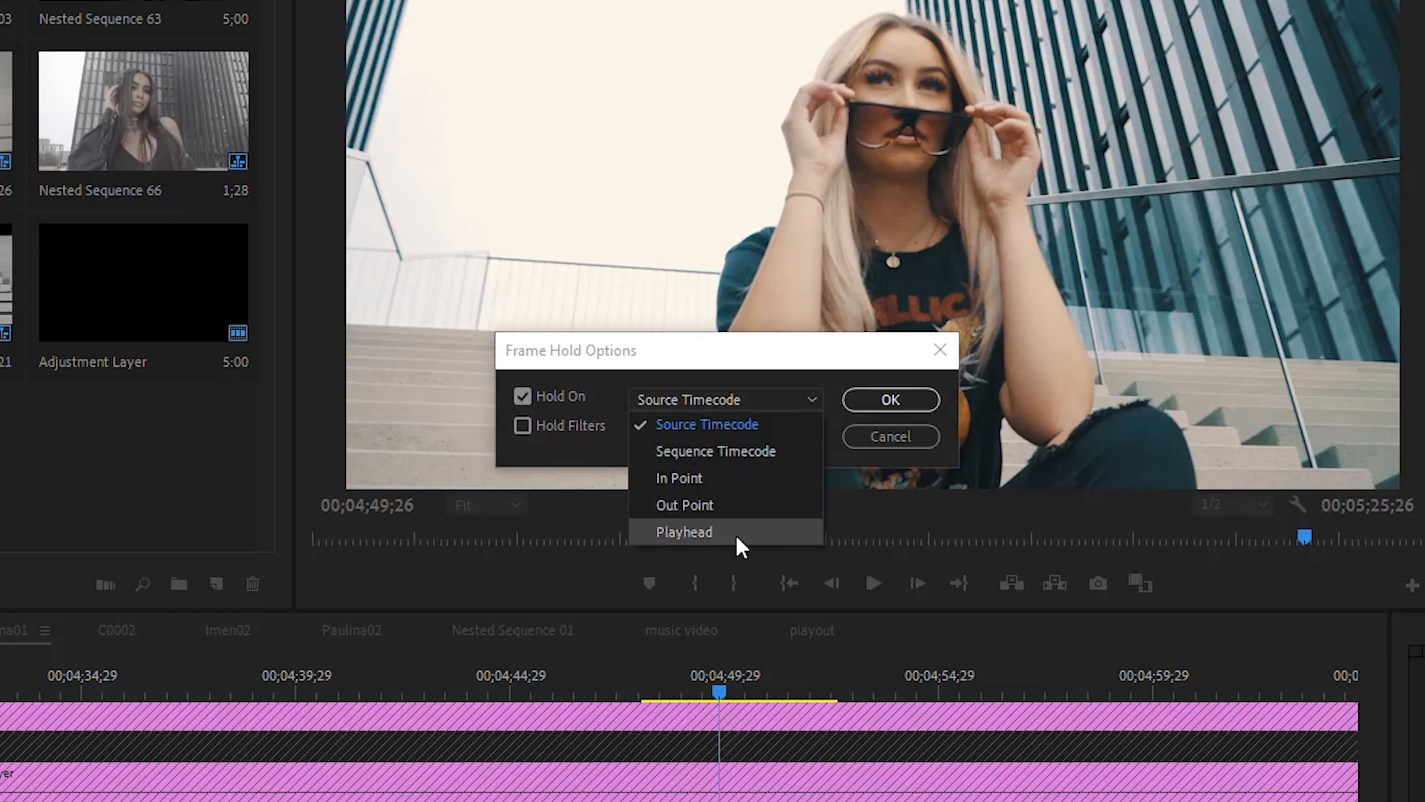
{"action": "left_click", "coordinate": [683, 532]}
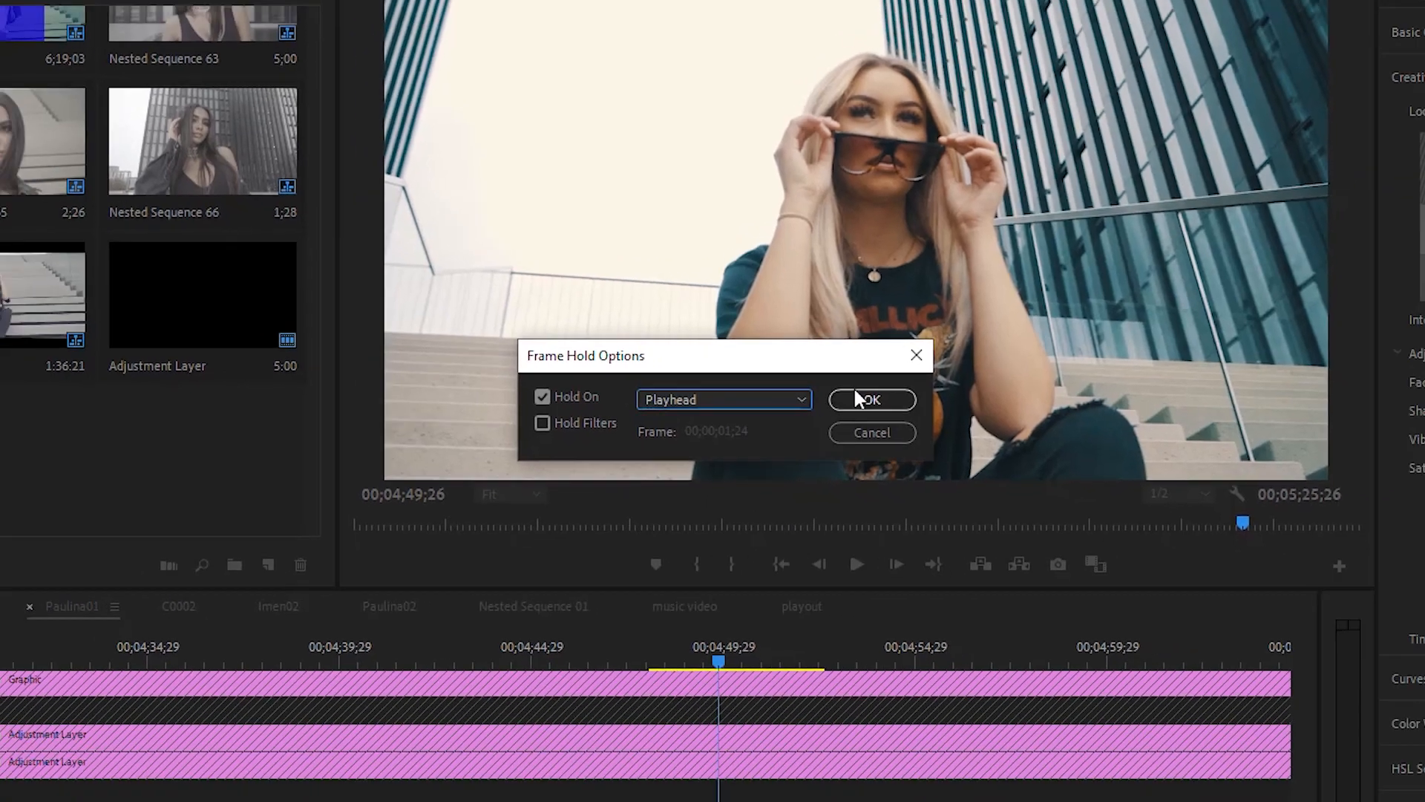
{"action": "left_click", "coordinate": [870, 399]}
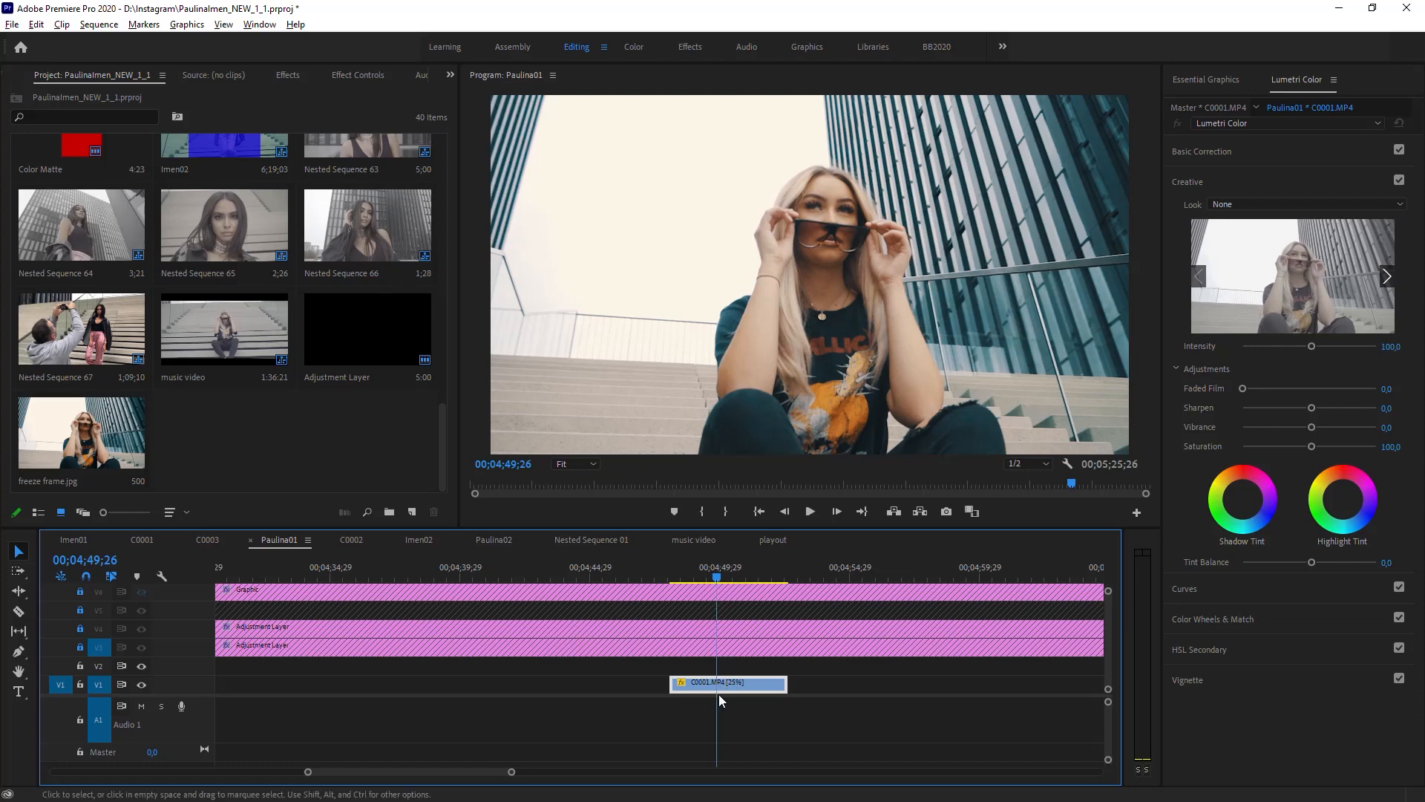
Switch the C0001 frame hold to In Point and confirm
{"action": "right_click", "coordinate": [725, 683]}
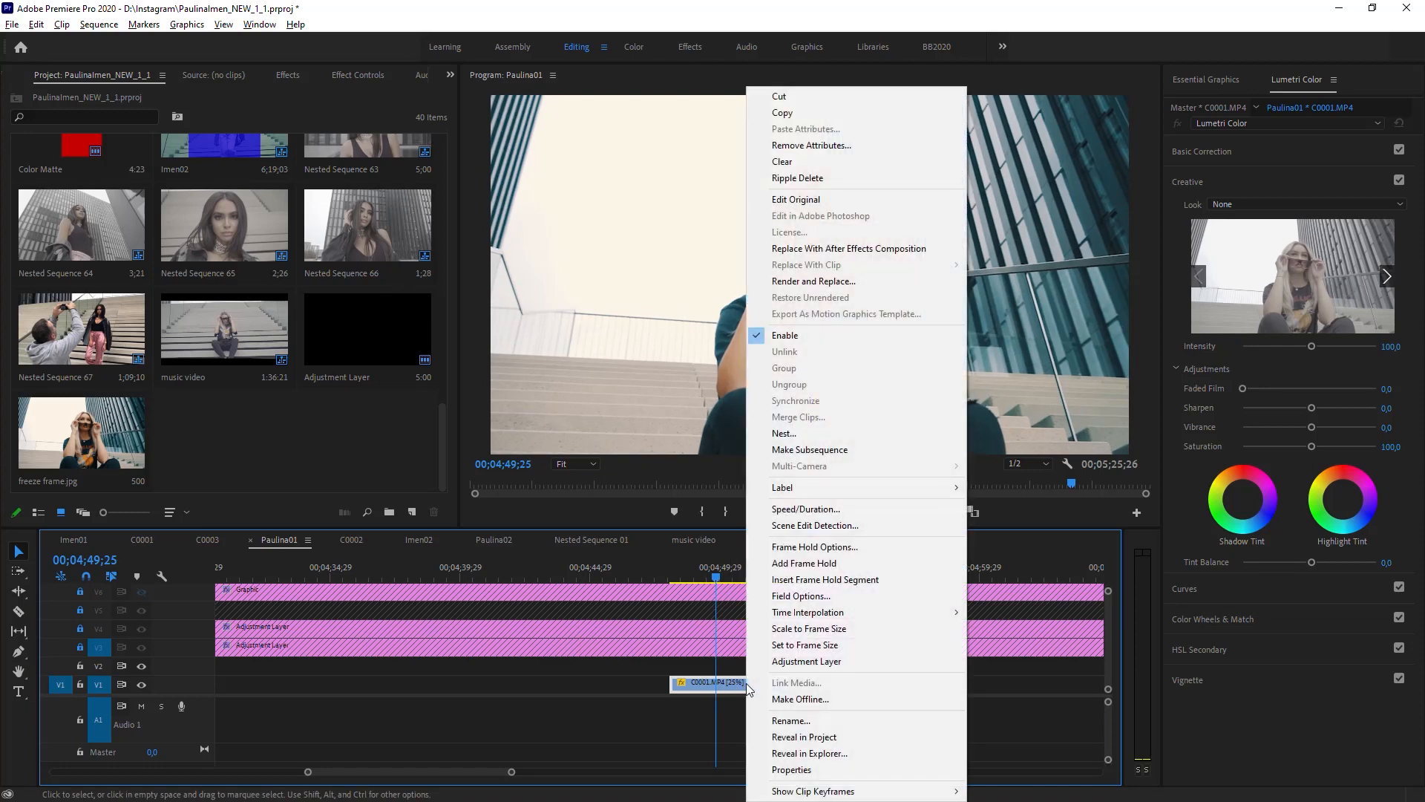
{"action": "left_click", "coordinate": [812, 547]}
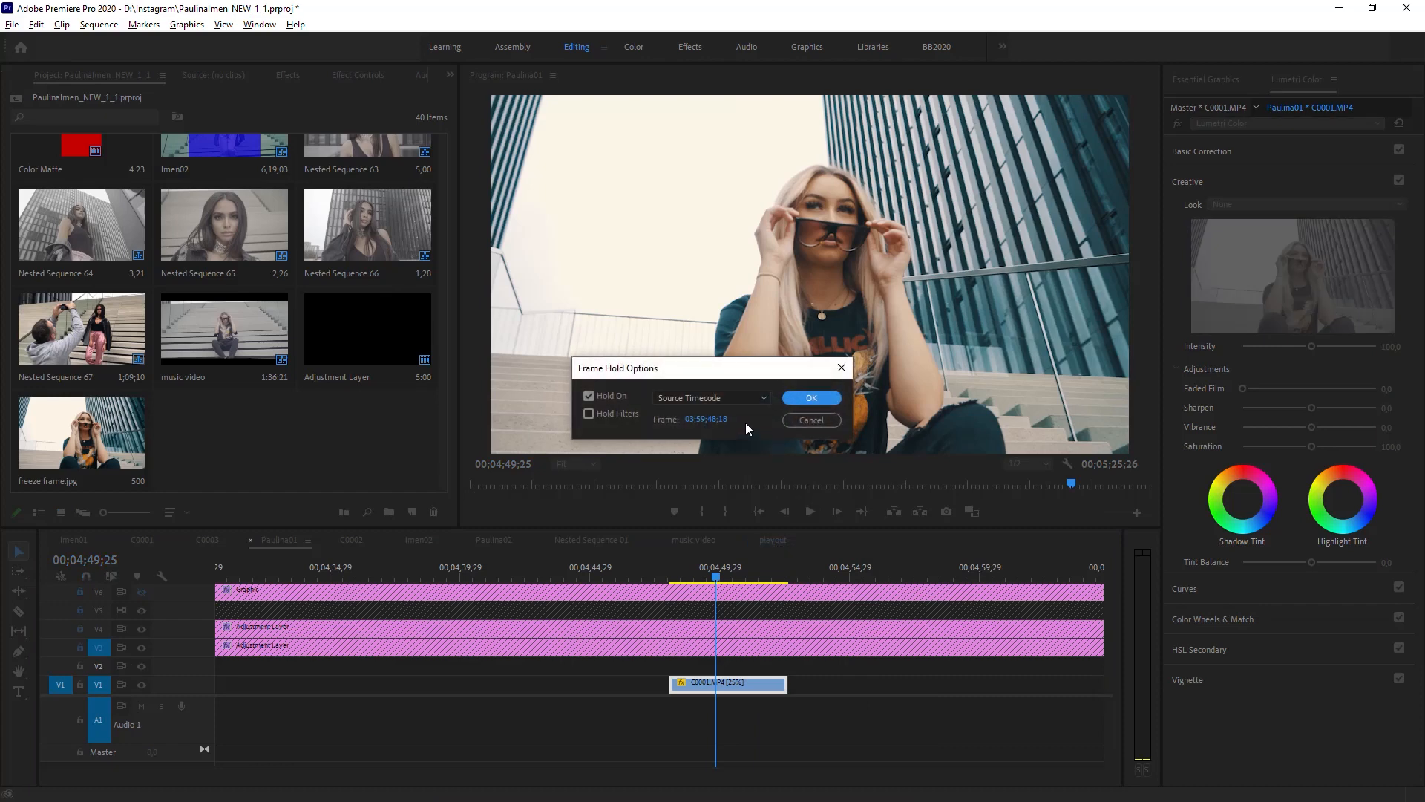
{"action": "left_click", "coordinate": [709, 398]}
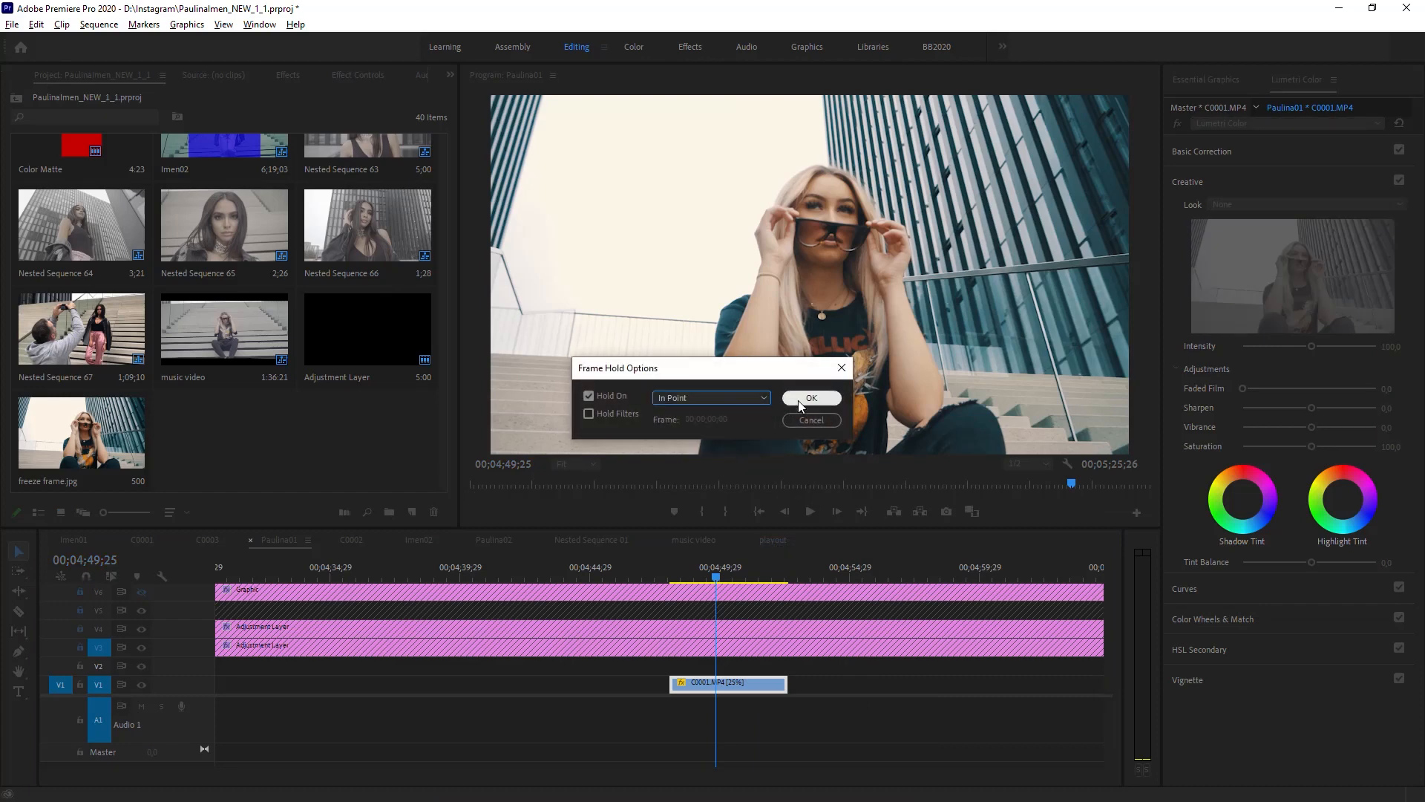
{"action": "left_click", "coordinate": [811, 398]}
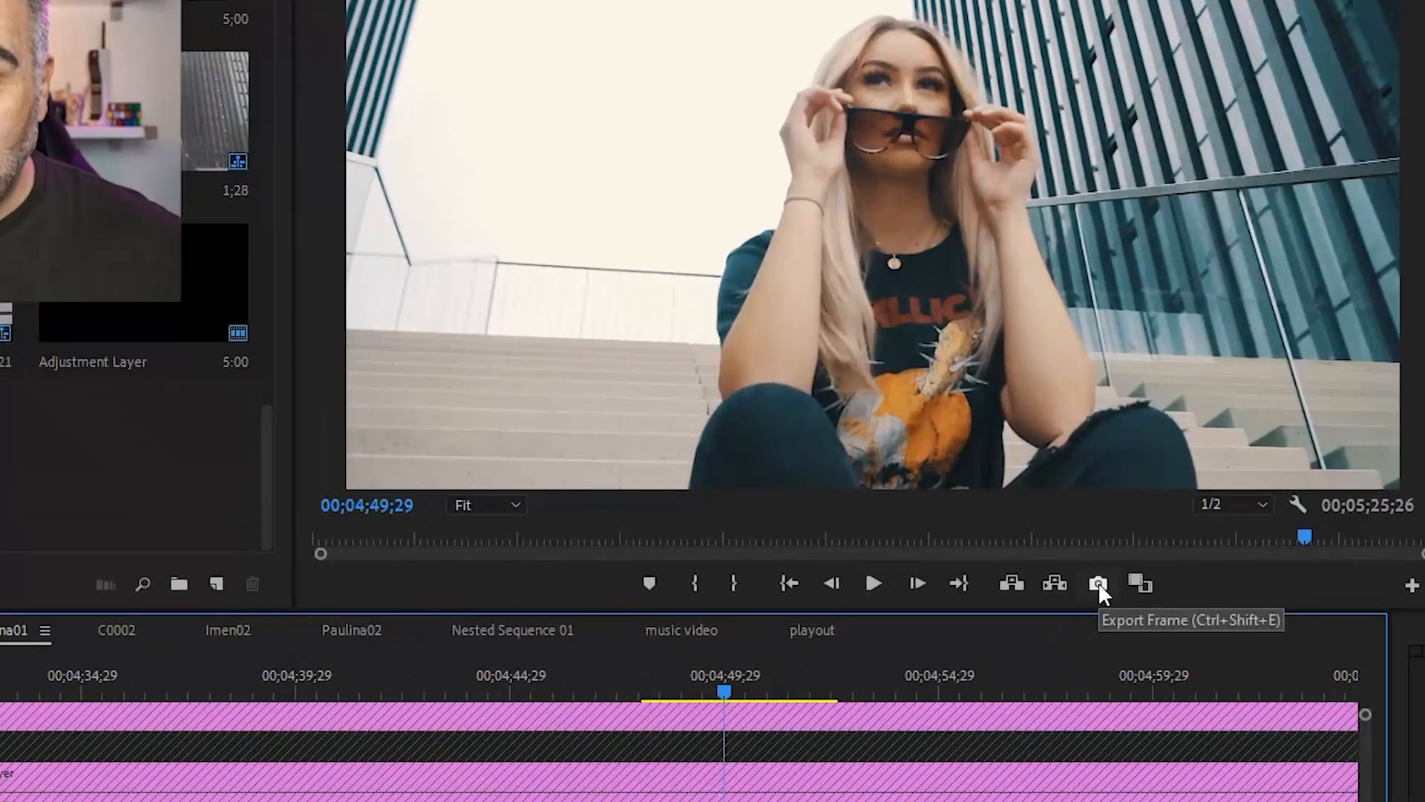
Export the current frame as a JPEG named 'freeze frame', imported into the project
{"action": "left_click", "coordinate": [1097, 584]}
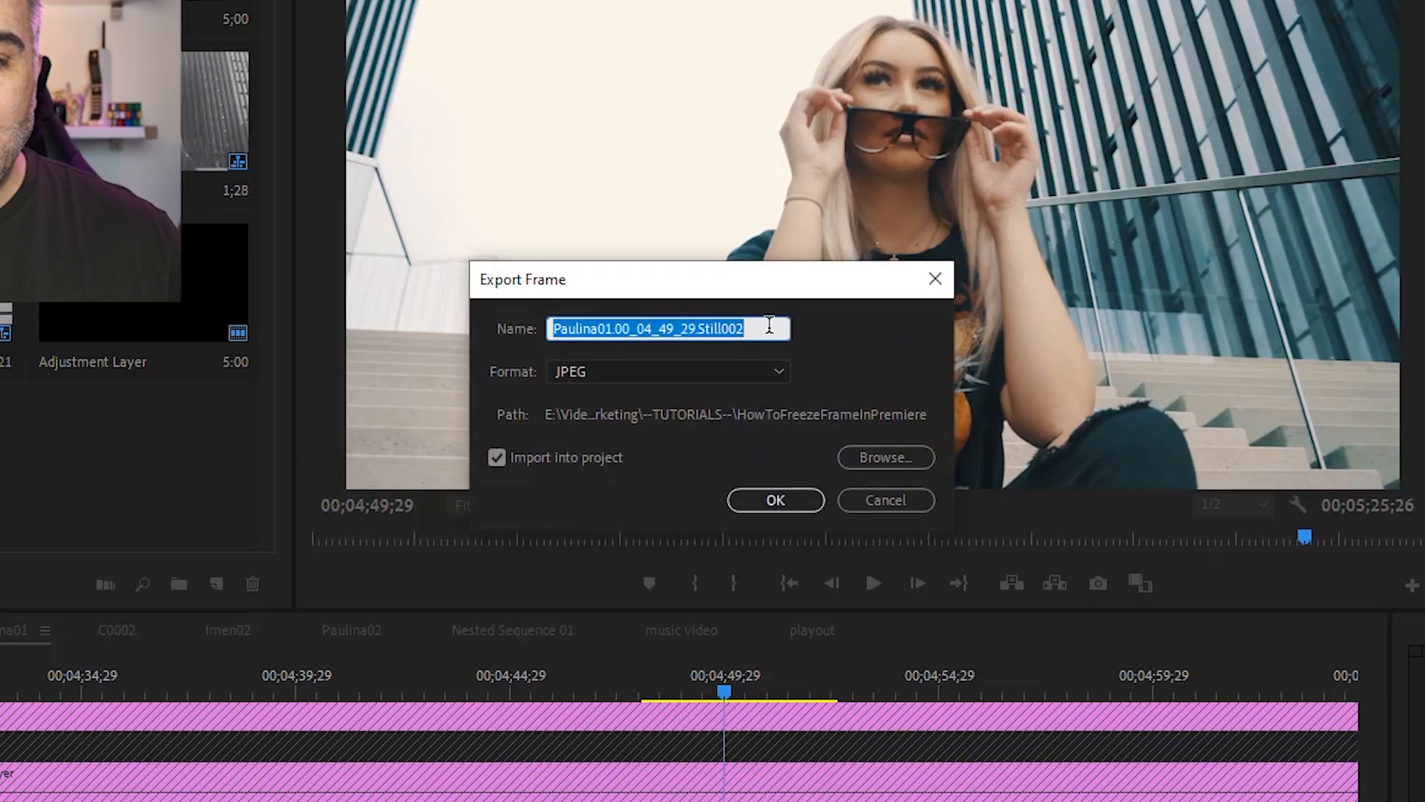
{"action": "type", "text": "freeze frame"}
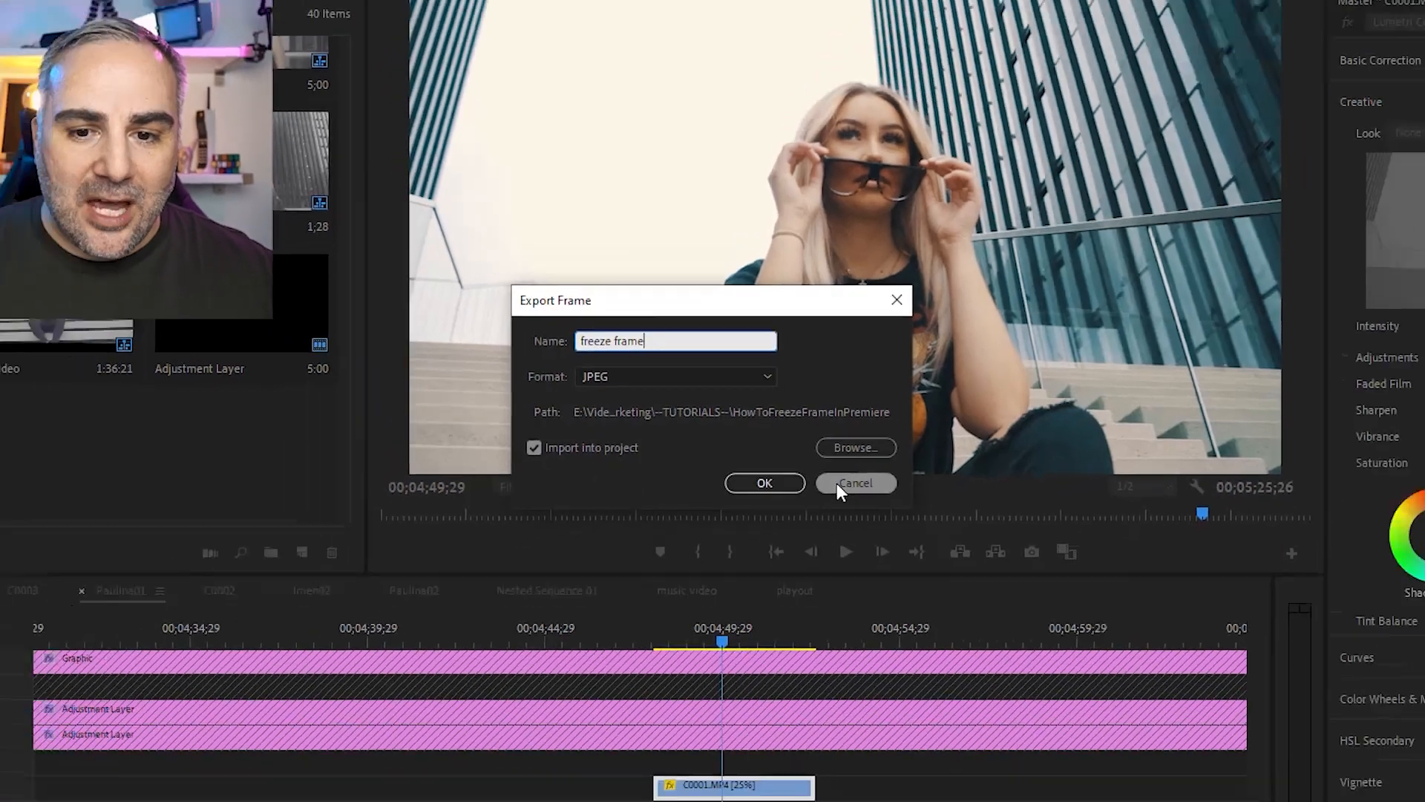
{"action": "left_click", "coordinate": [764, 482]}
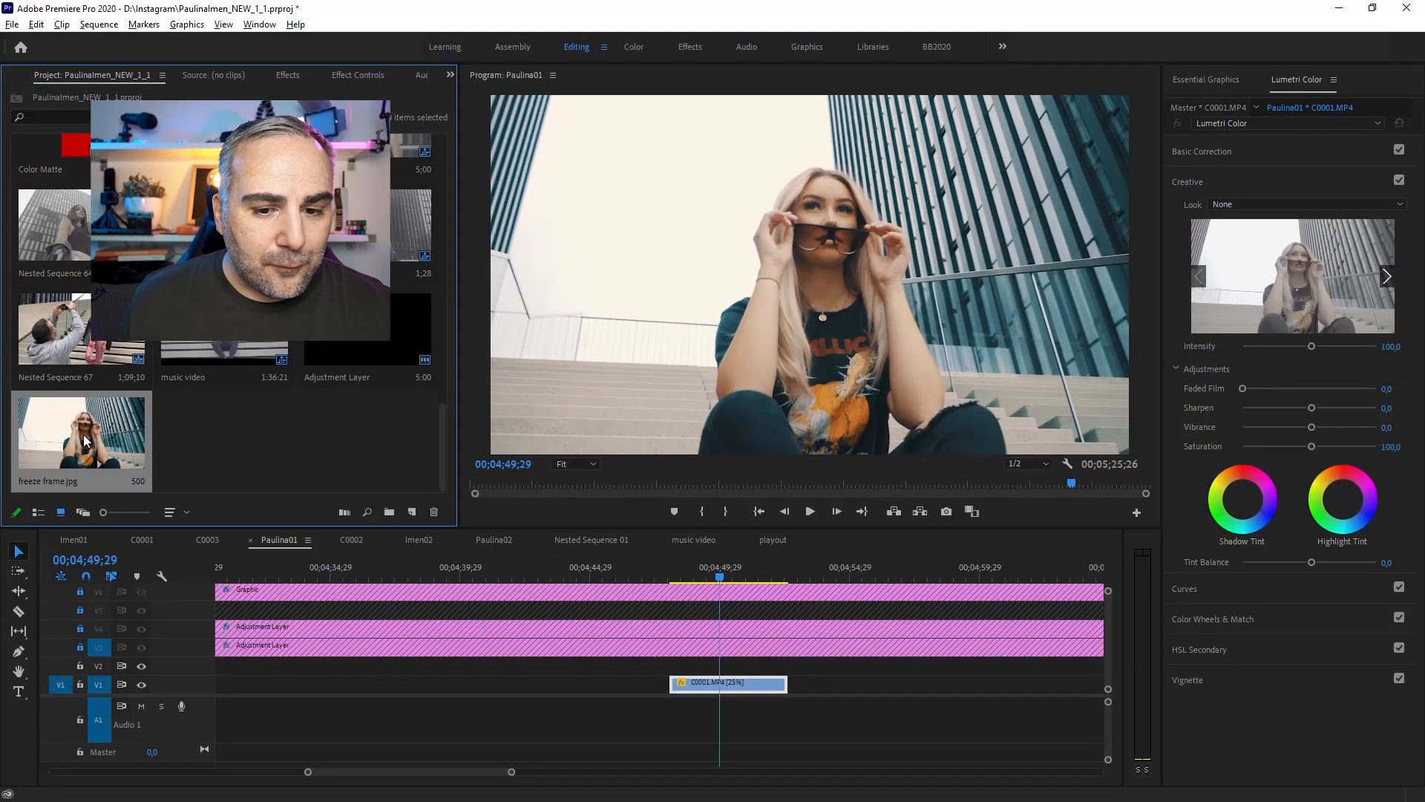
Razor the C0001 clip at the playhead
{"action": "left_click", "coordinate": [18, 610]}
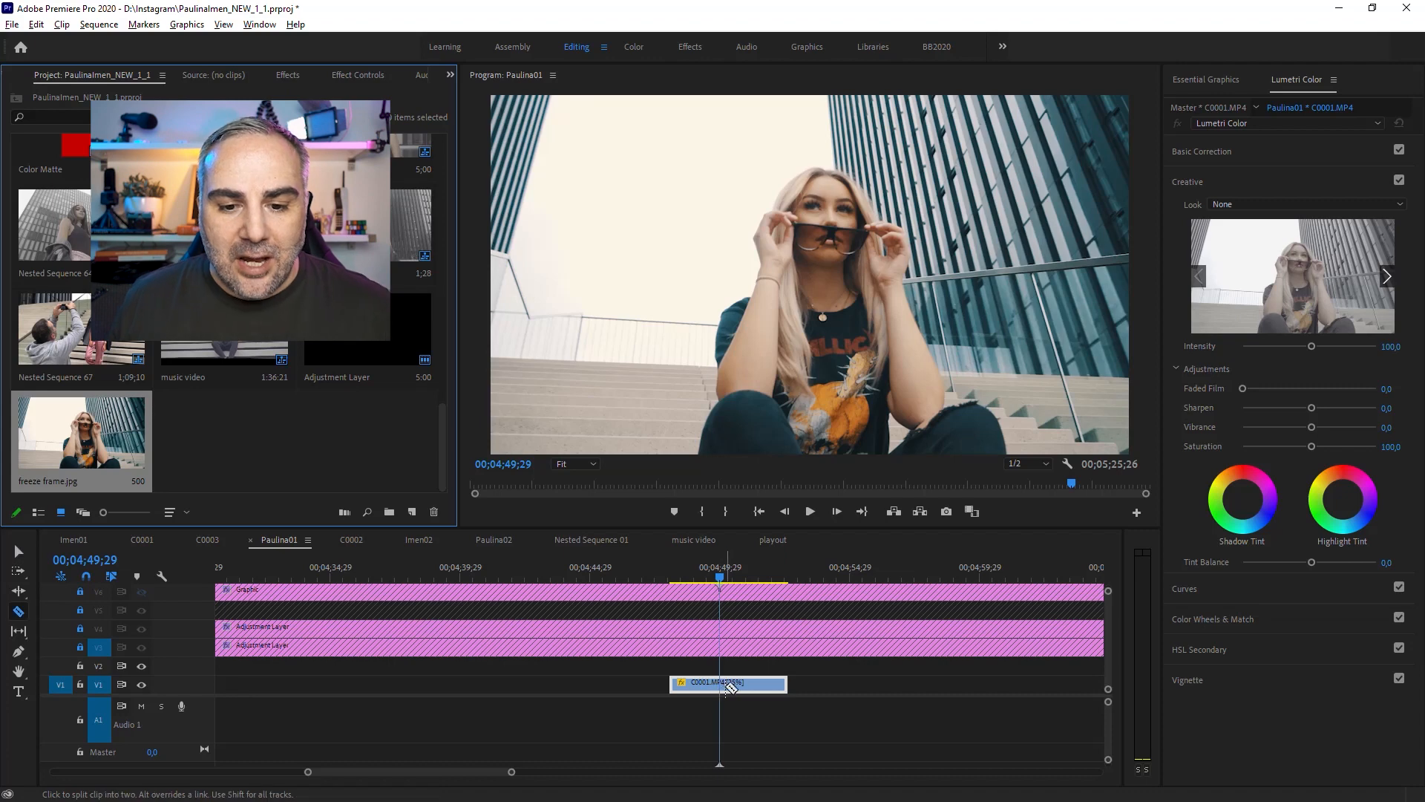
{"action": "left_click", "coordinate": [727, 683]}
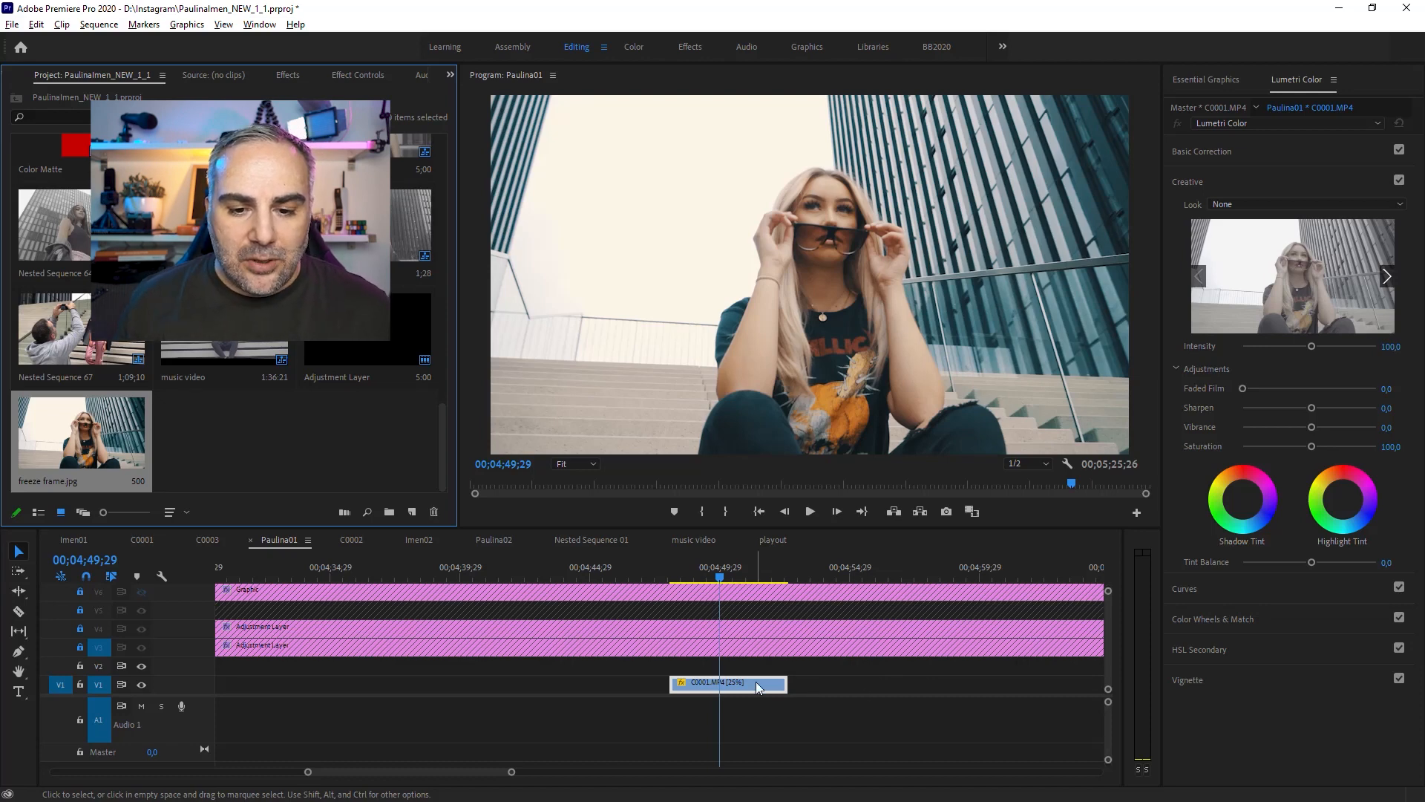
{"action": "mouse_move", "coordinate": [98, 683]}
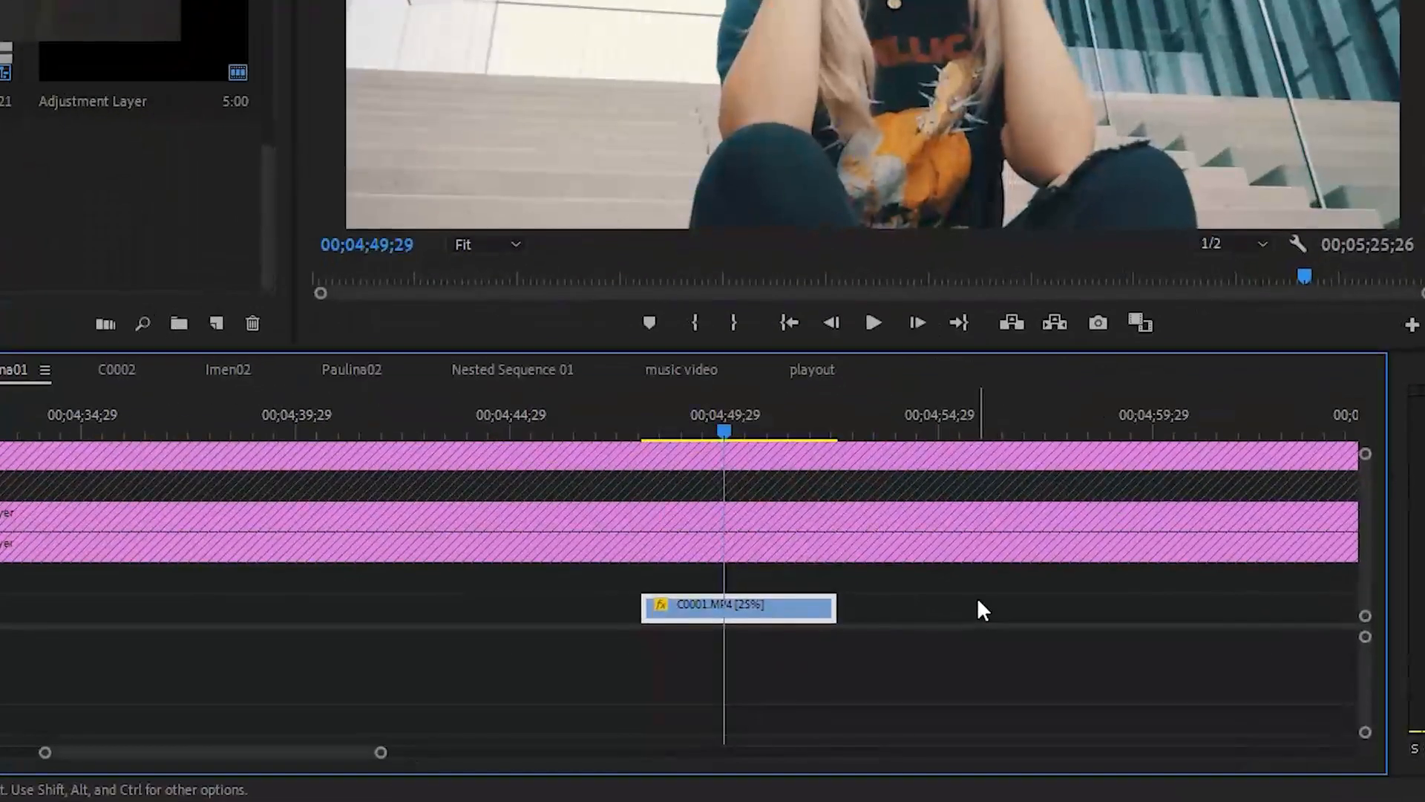
Push the second half of C0001 later and drop freeze frame.jpg into the gap
{"action": "key", "text": "ctrl+k"}
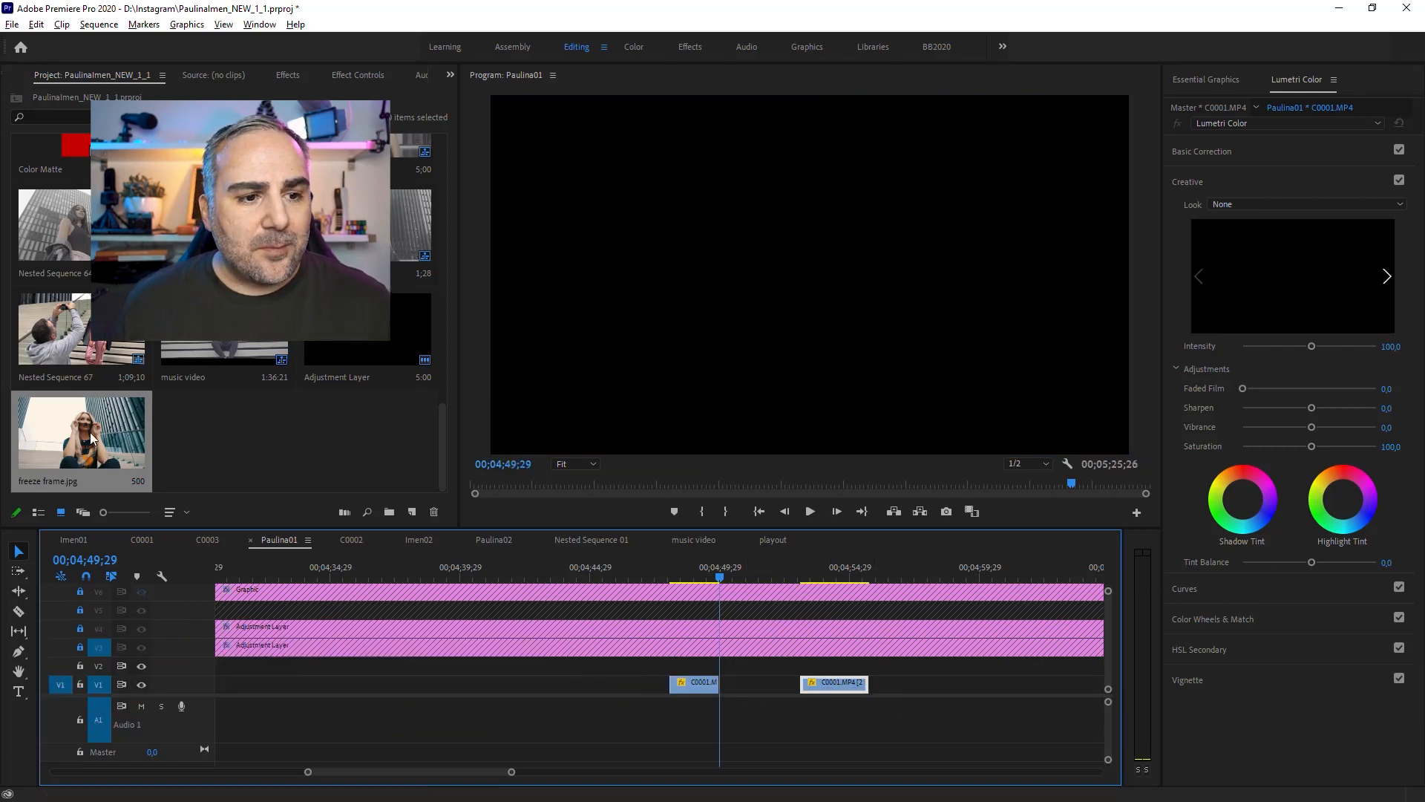
{"action": "left_click_drag", "start_coordinate": [80, 432], "coordinate": [783, 663]}
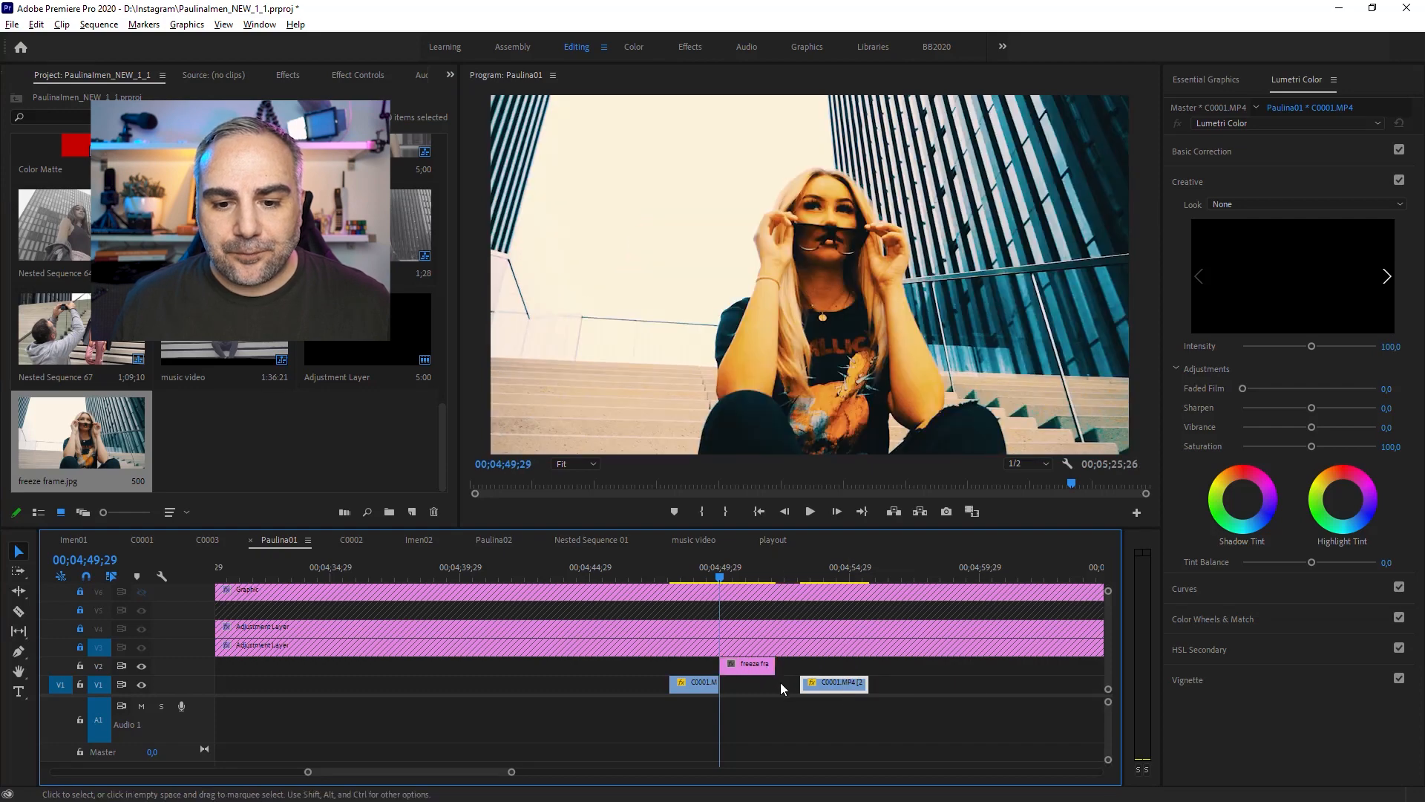
{"action": "left_click_drag", "start_coordinate": [833, 683], "coordinate": [818, 683]}
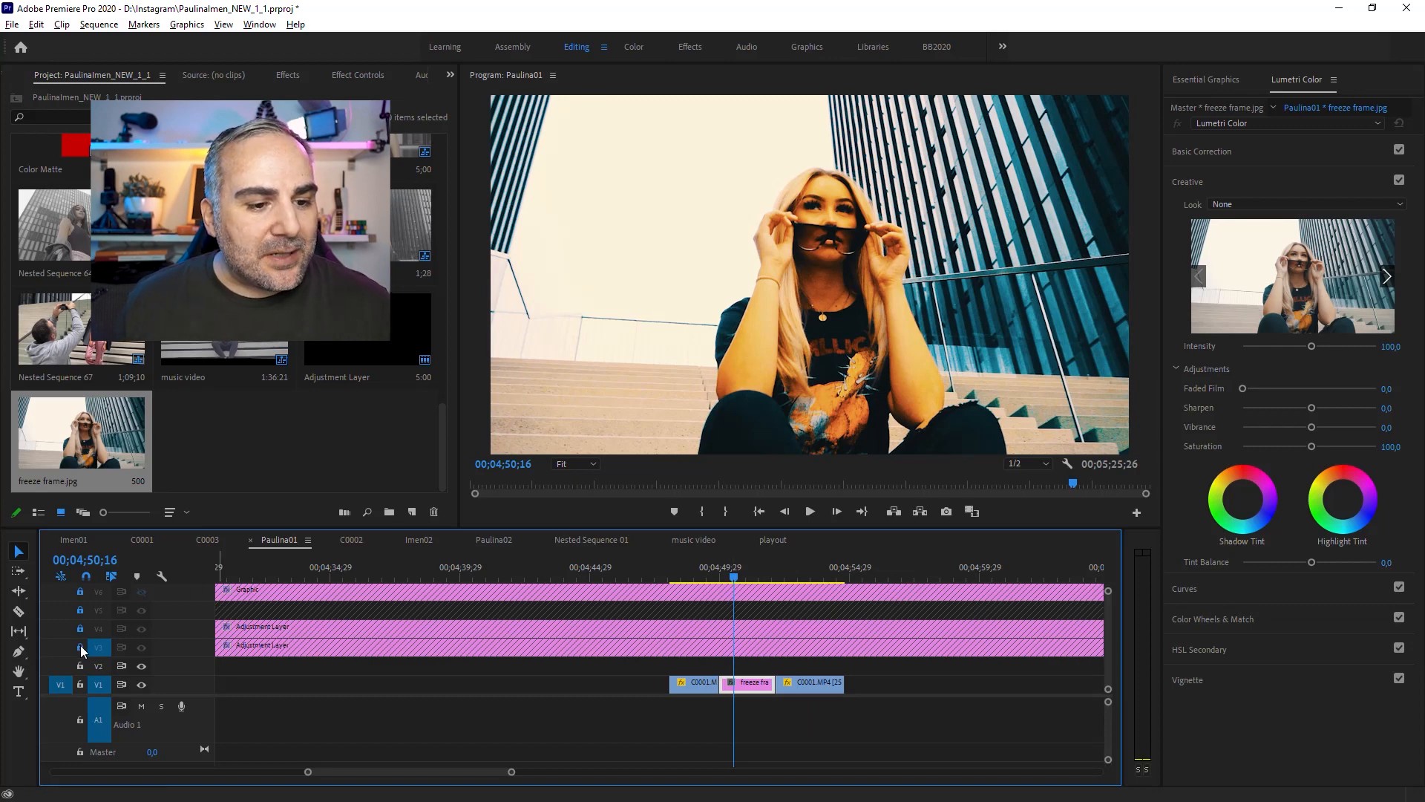
Unlock the upper tracks and remove the layer pieces above the freeze frame
{"action": "left_click", "coordinate": [141, 592]}
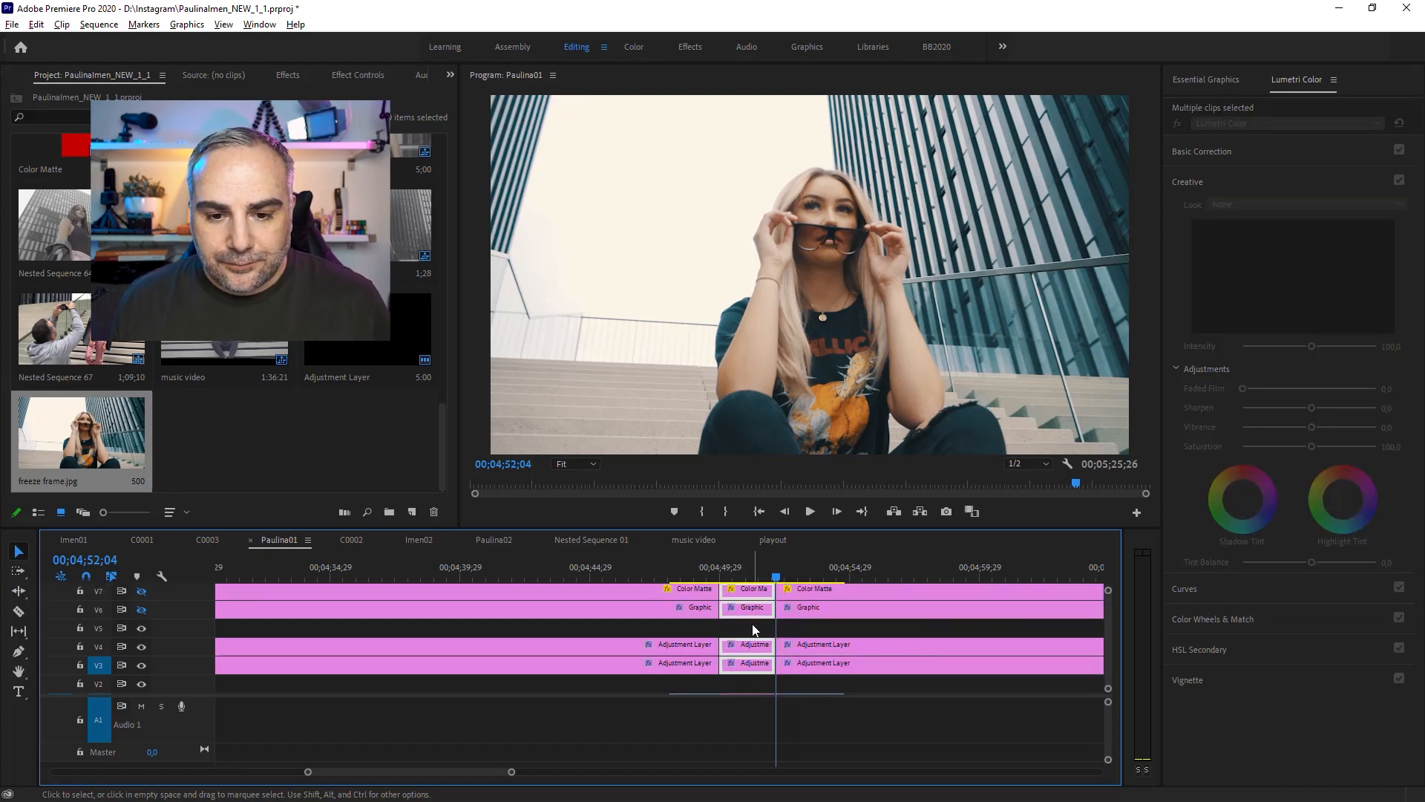
{"action": "left_click", "coordinate": [745, 606]}
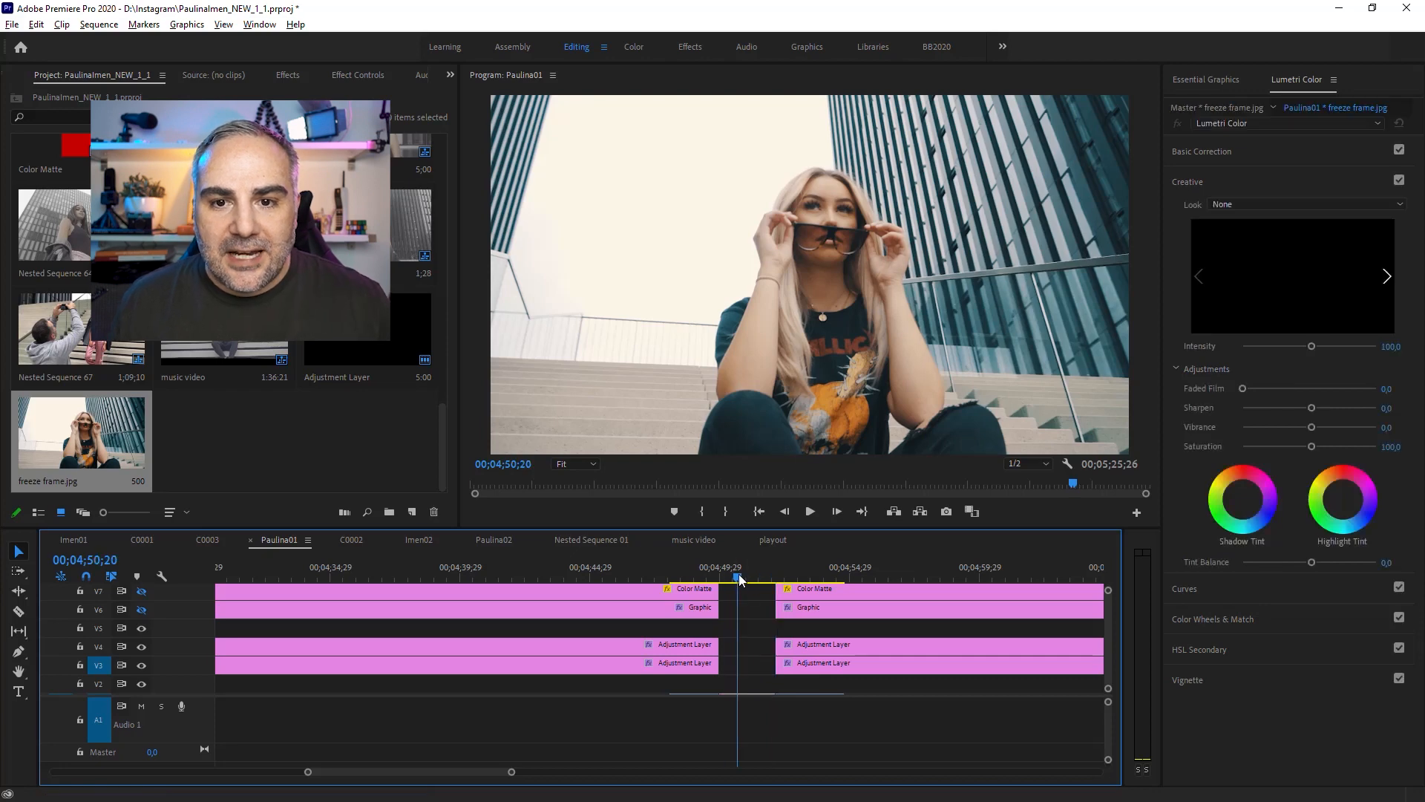
{"action": "left_click", "coordinate": [799, 577]}
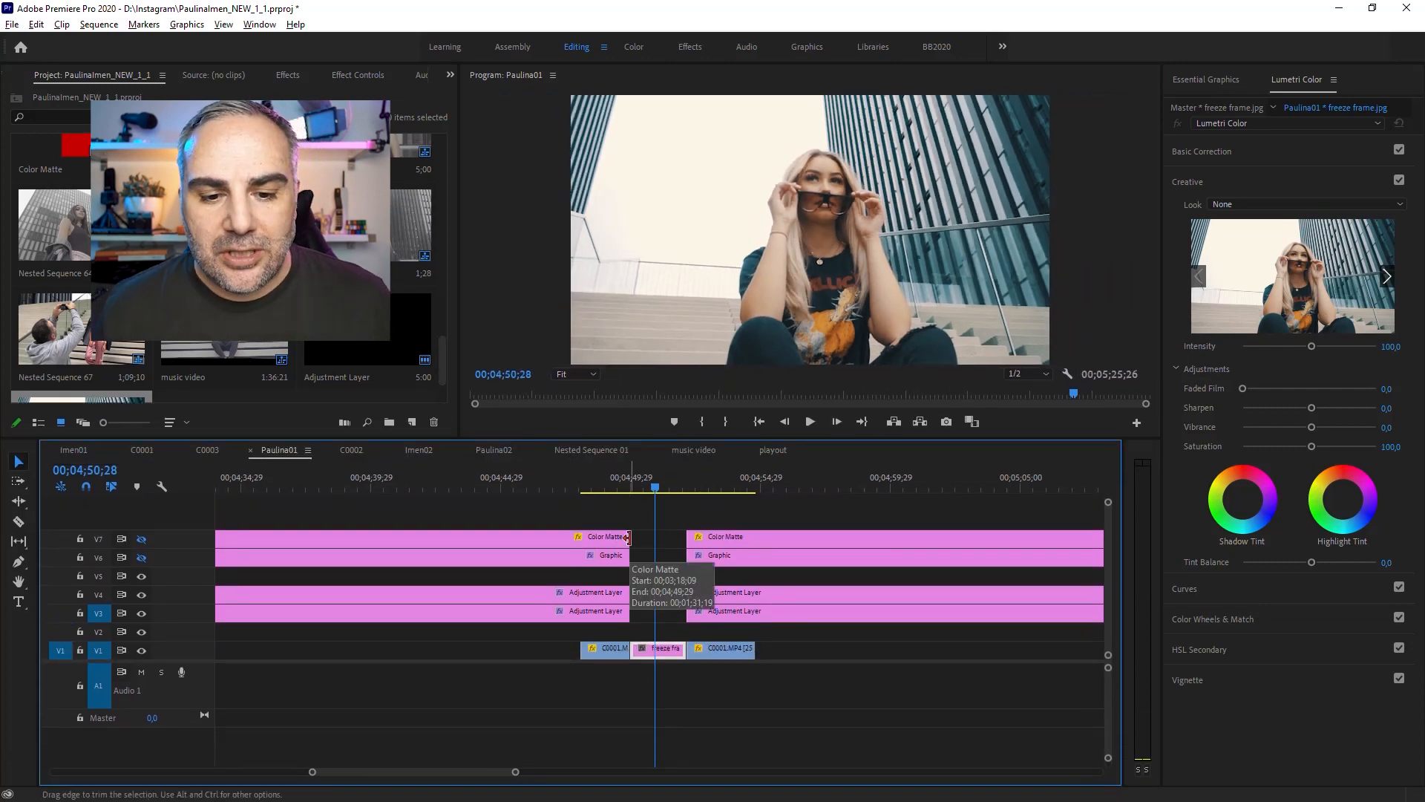
{"action": "mouse_move", "coordinate": [815, 660]}
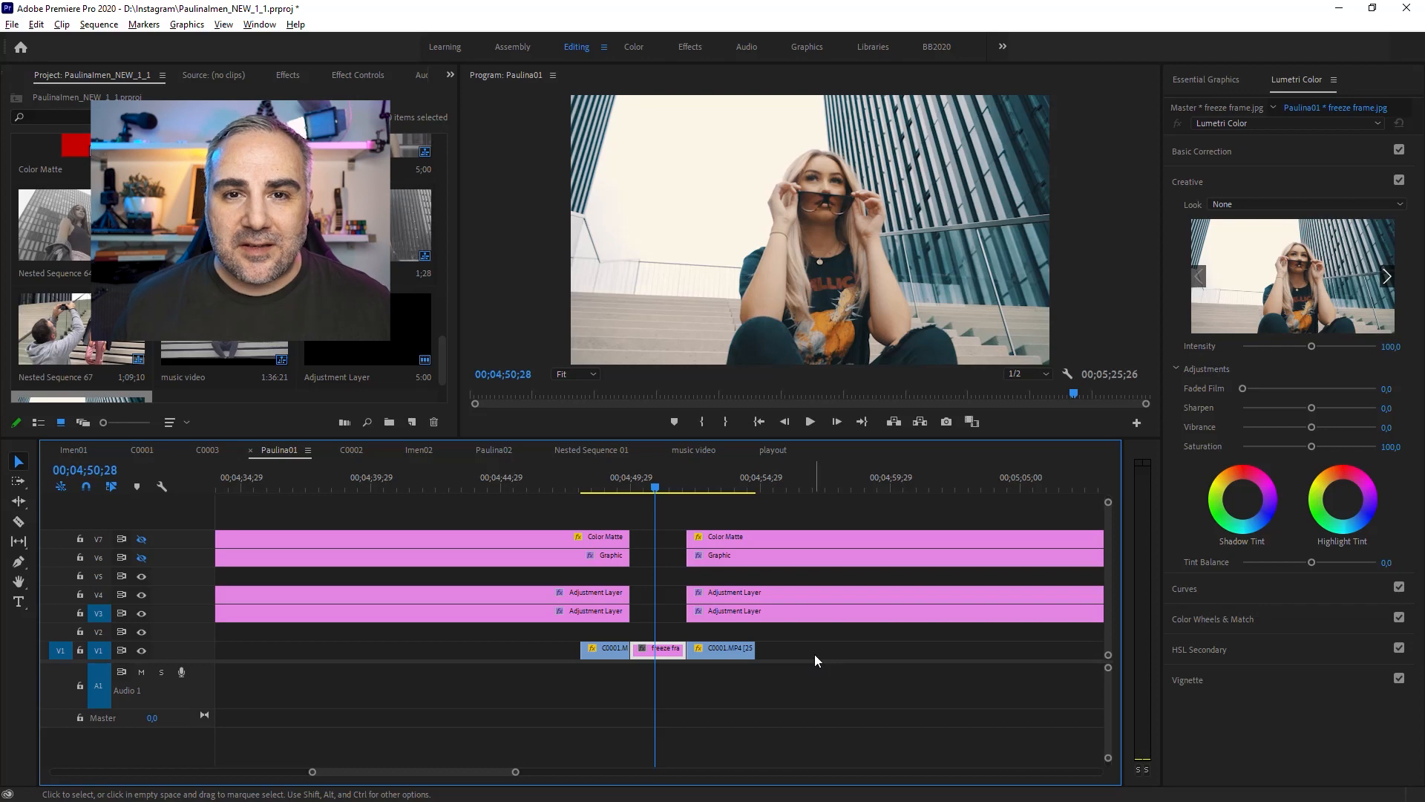